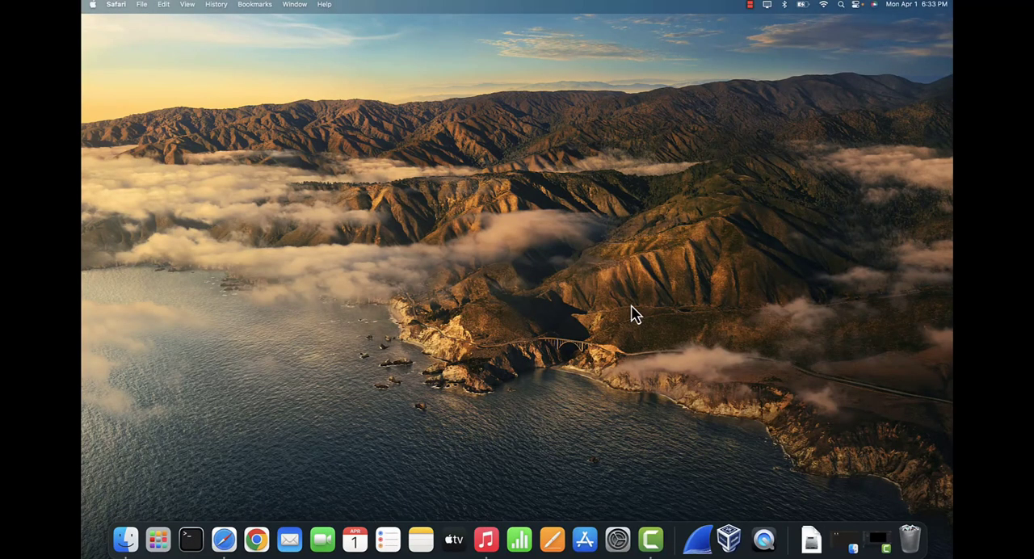
{"action": "mouse_move", "coordinate": [747, 146]}
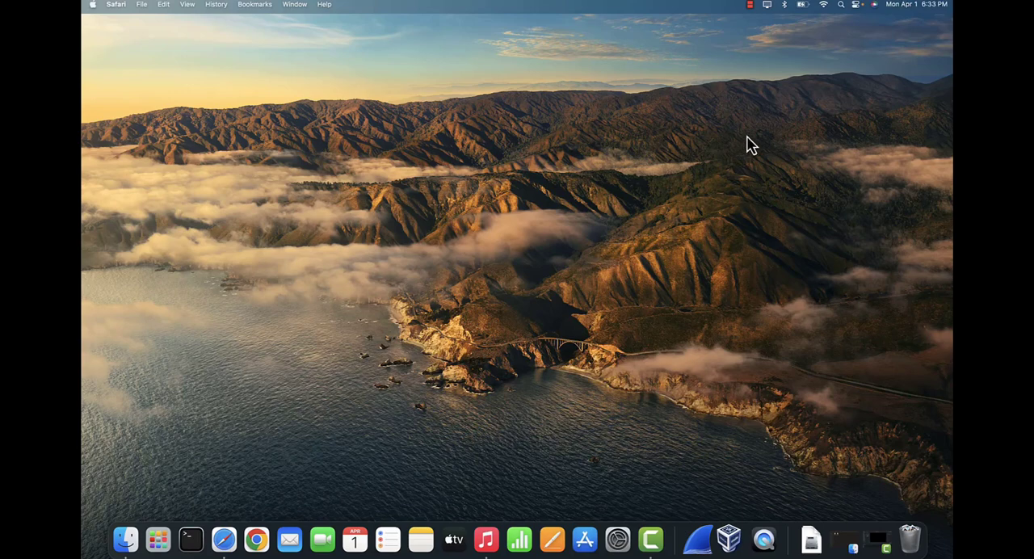
{"action": "mouse_move", "coordinate": [543, 265]}
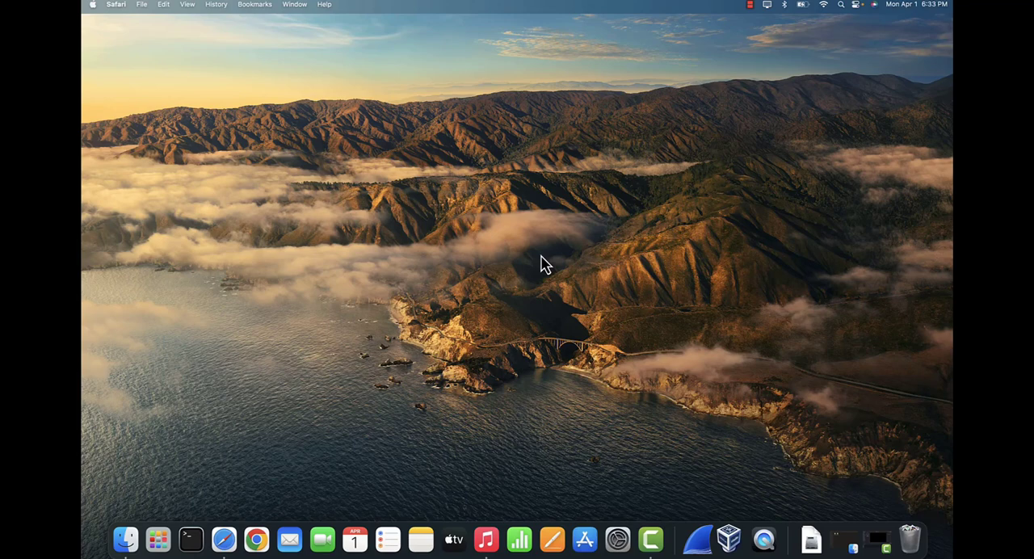
{"action": "mouse_move", "coordinate": [638, 238]}
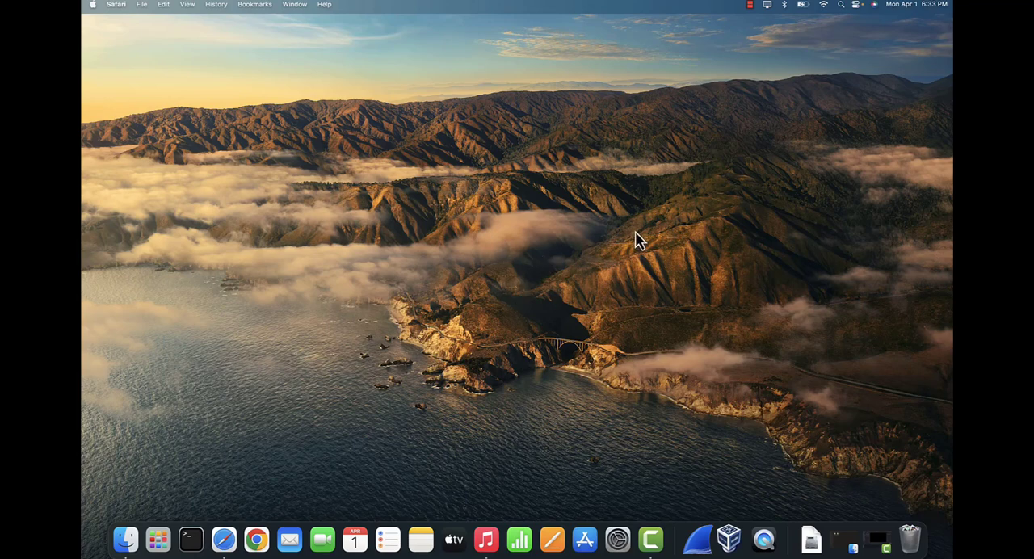
{"action": "mouse_move", "coordinate": [680, 243]}
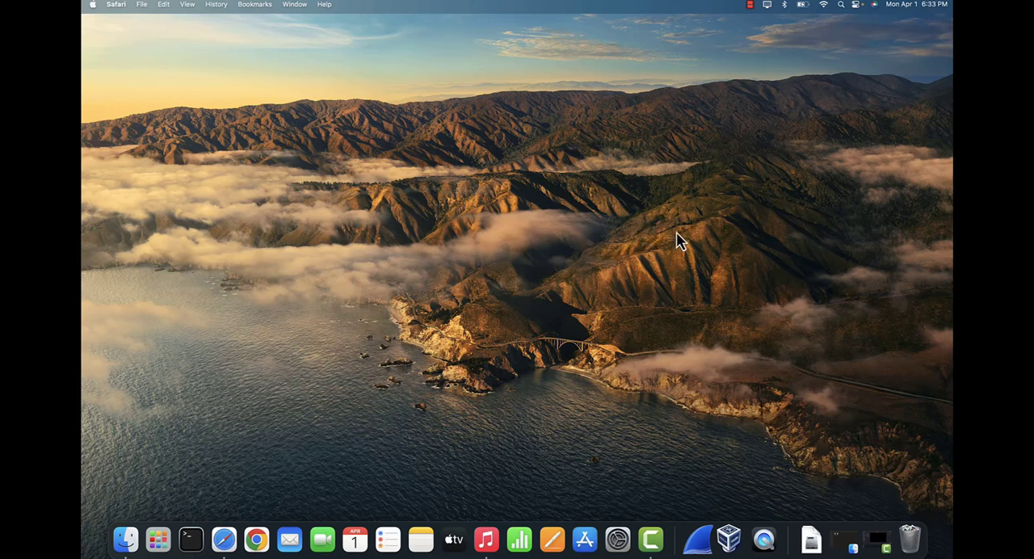
{"action": "mouse_move", "coordinate": [681, 225]}
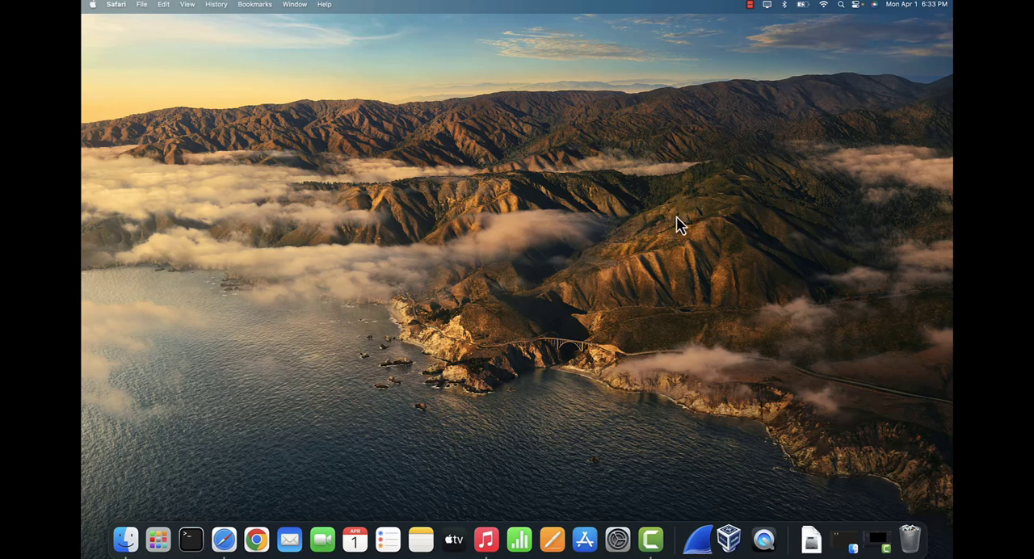
{"action": "mouse_move", "coordinate": [594, 210]}
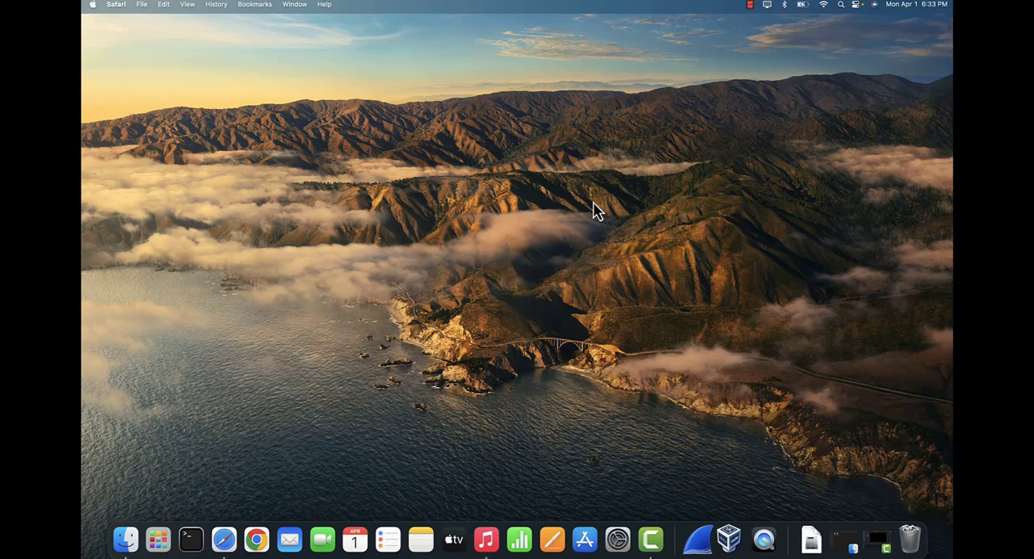
{"action": "mouse_move", "coordinate": [489, 202]}
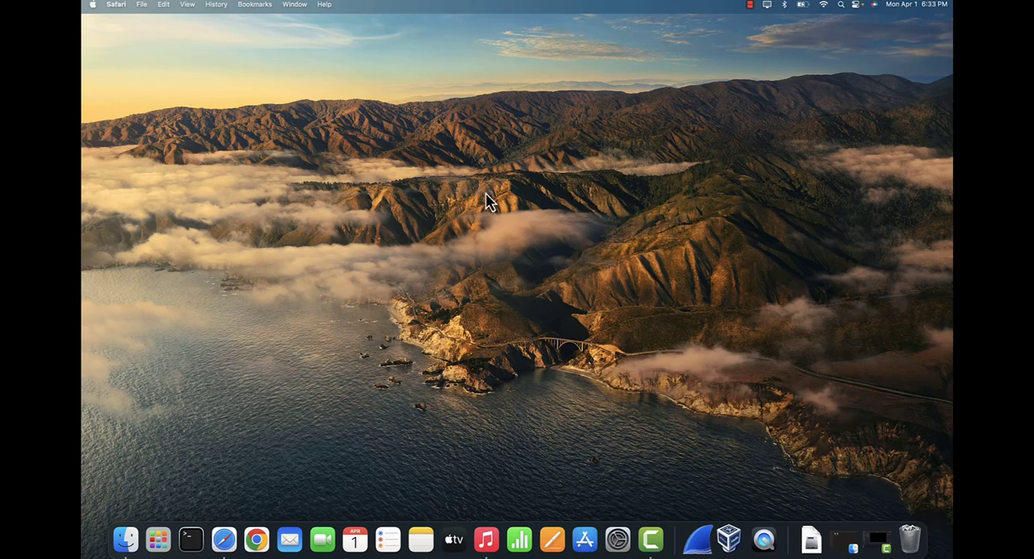
{"action": "mouse_move", "coordinate": [620, 192]}
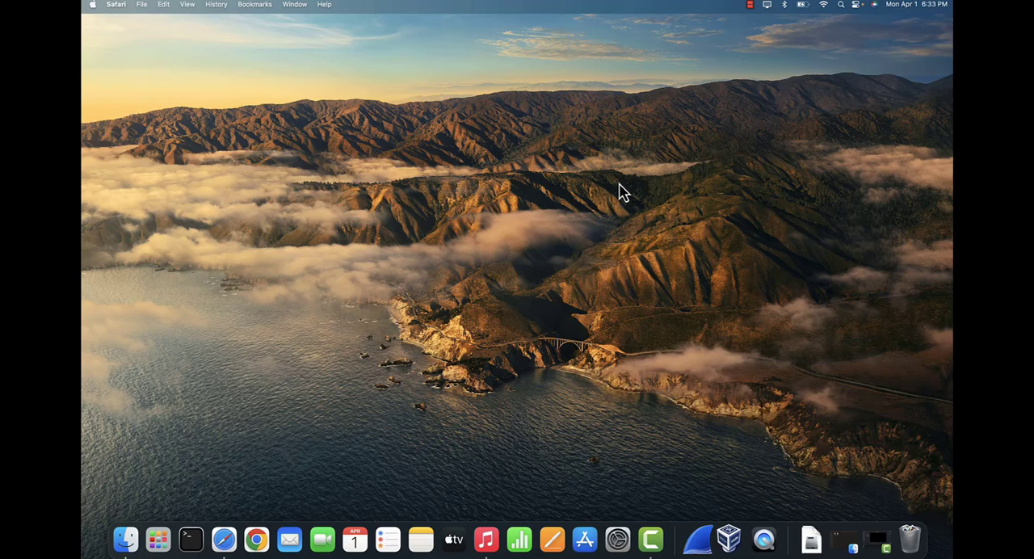
{"action": "mouse_move", "coordinate": [311, 323]}
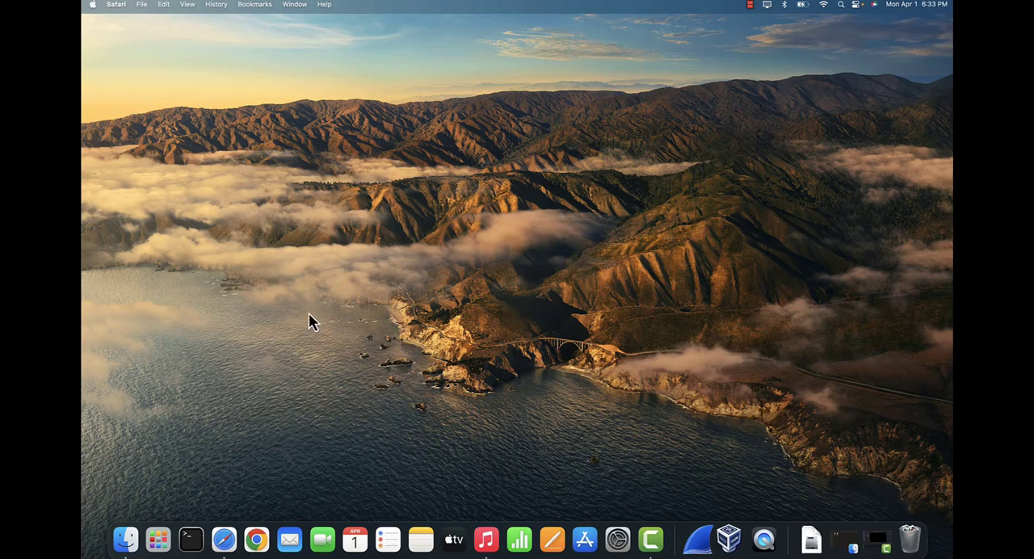
{"action": "mouse_move", "coordinate": [321, 314]}
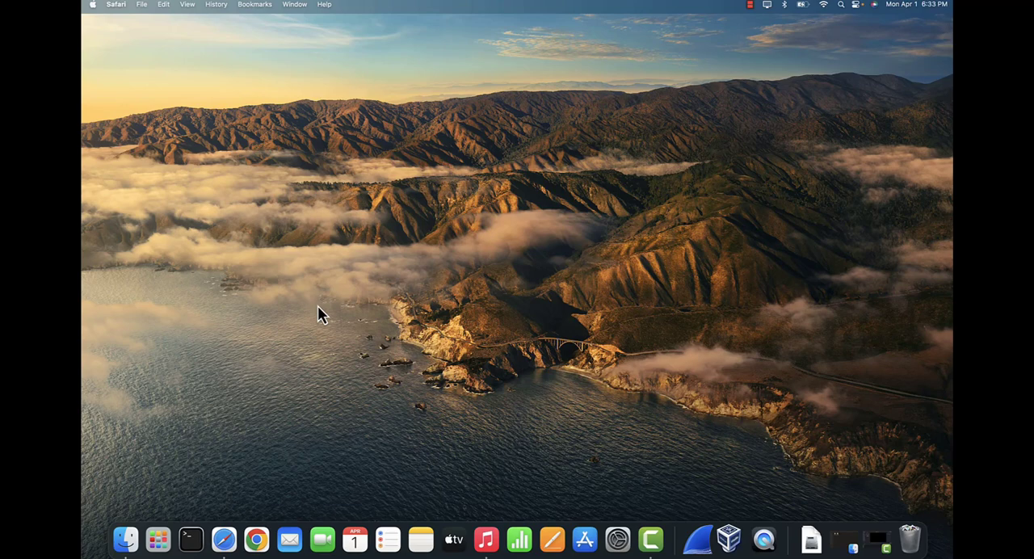
{"action": "mouse_move", "coordinate": [331, 265]}
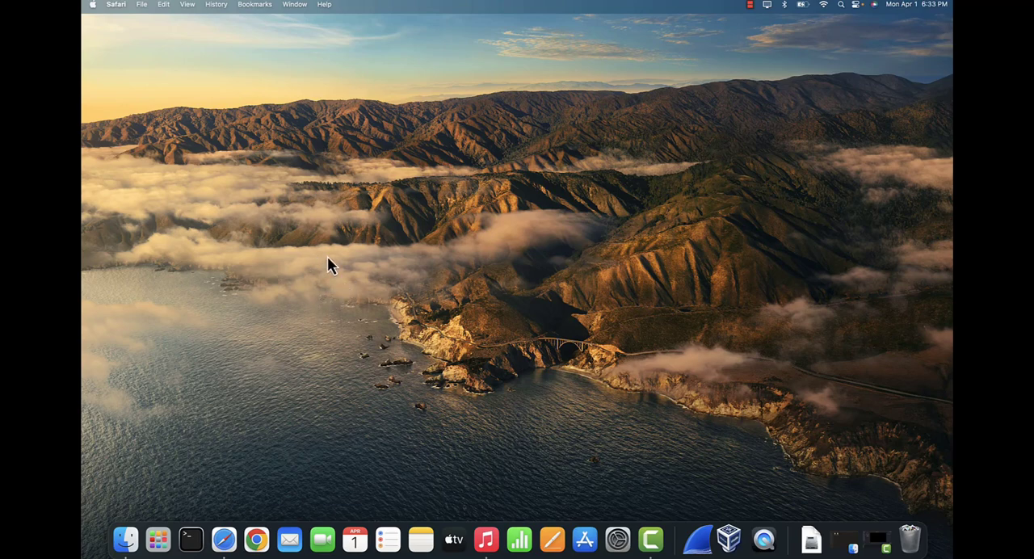
{"action": "mouse_move", "coordinate": [619, 536]}
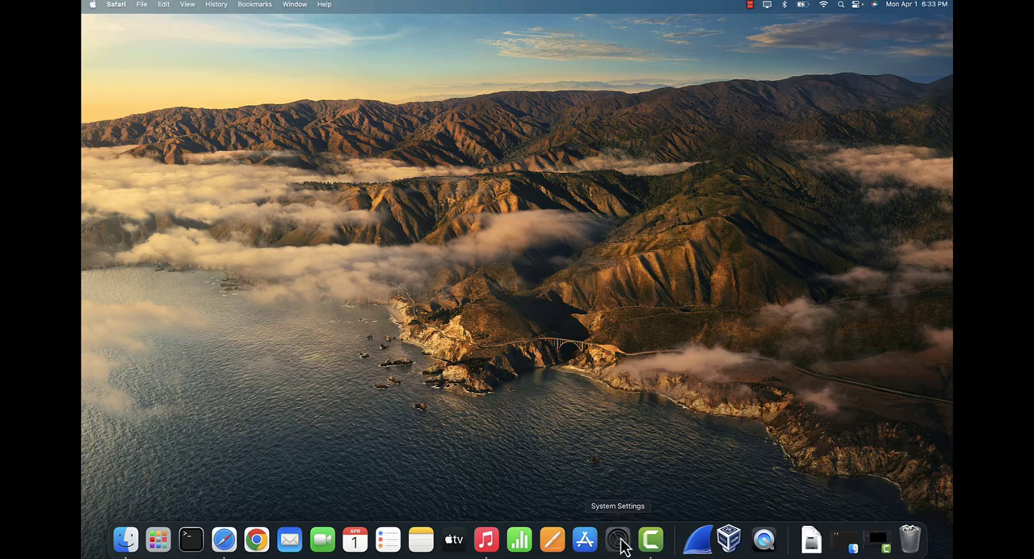
Open System Settings and go to the Screen Sharing result from a 'sharing' search
{"action": "left_click", "coordinate": [617, 536]}
{"action": "type", "text": "sharing"}
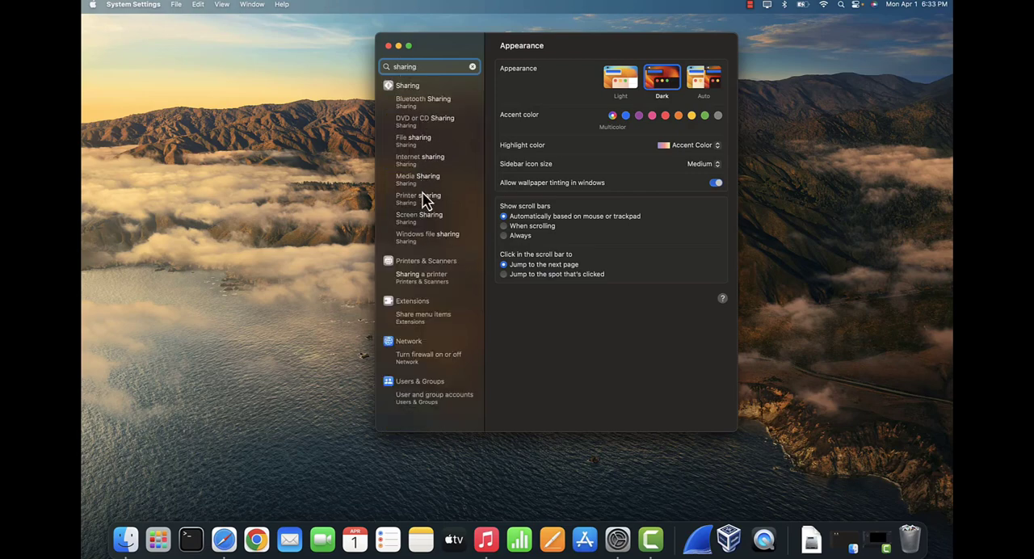
{"action": "mouse_move", "coordinate": [429, 237]}
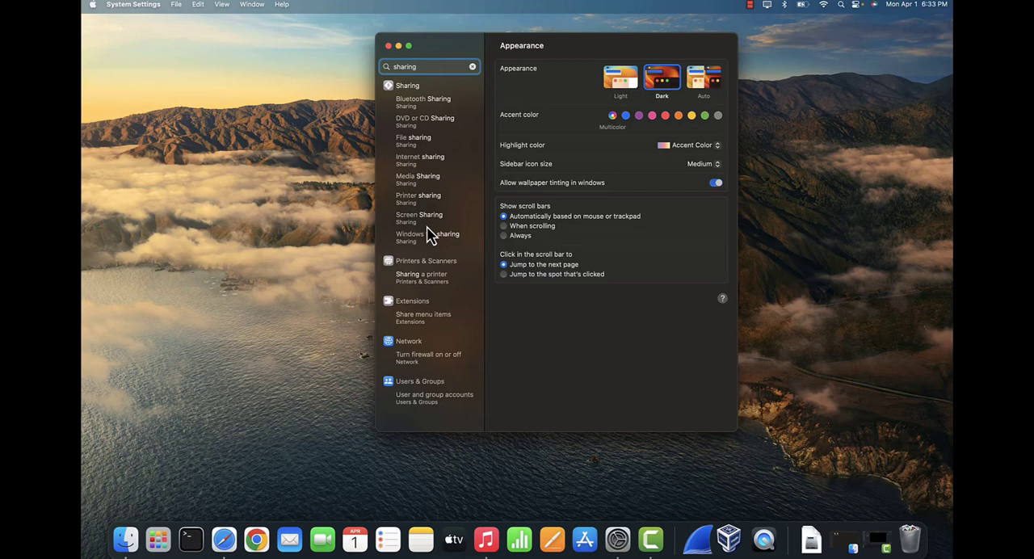
{"action": "left_click", "coordinate": [418, 214]}
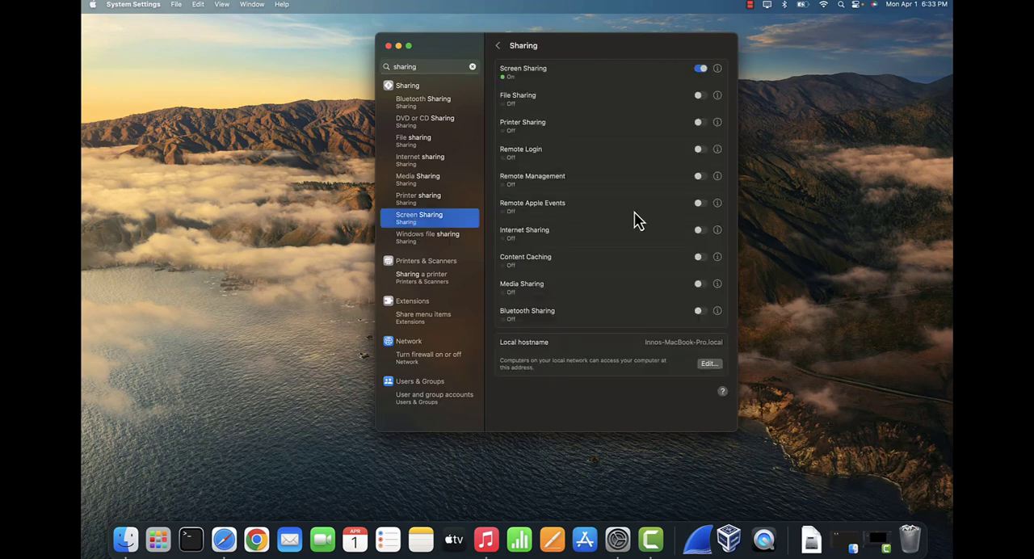
{"action": "mouse_move", "coordinate": [557, 71]}
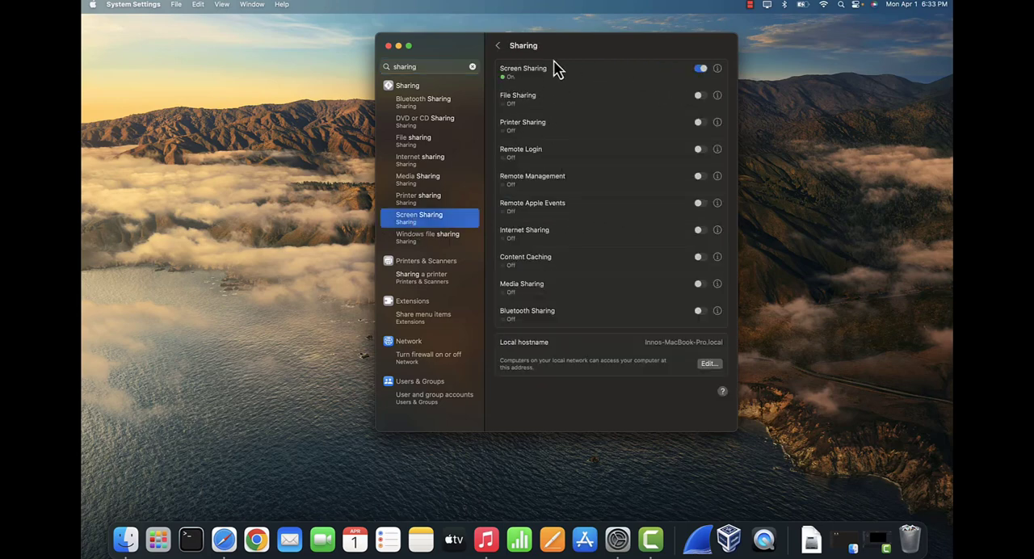
{"action": "mouse_move", "coordinate": [535, 83]}
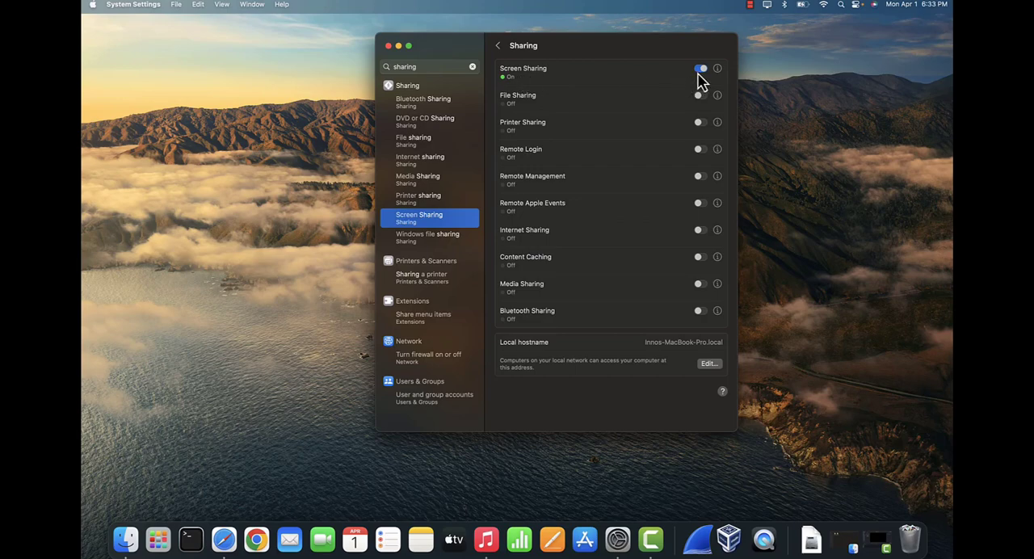
{"action": "mouse_move", "coordinate": [719, 79]}
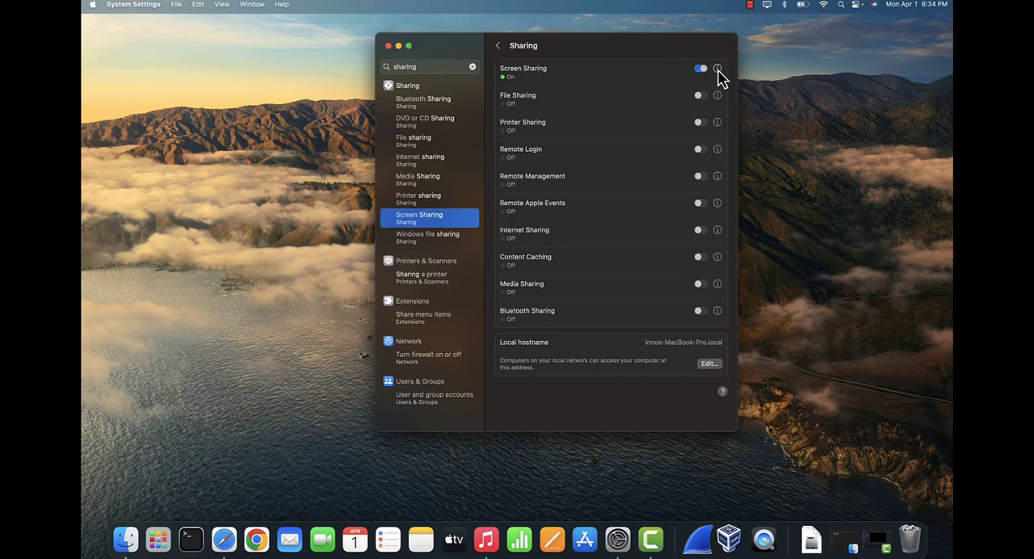
In Screen Sharing's Computer Settings, allow VNC viewers to control the screen with a password
{"action": "left_click", "coordinate": [718, 67]}
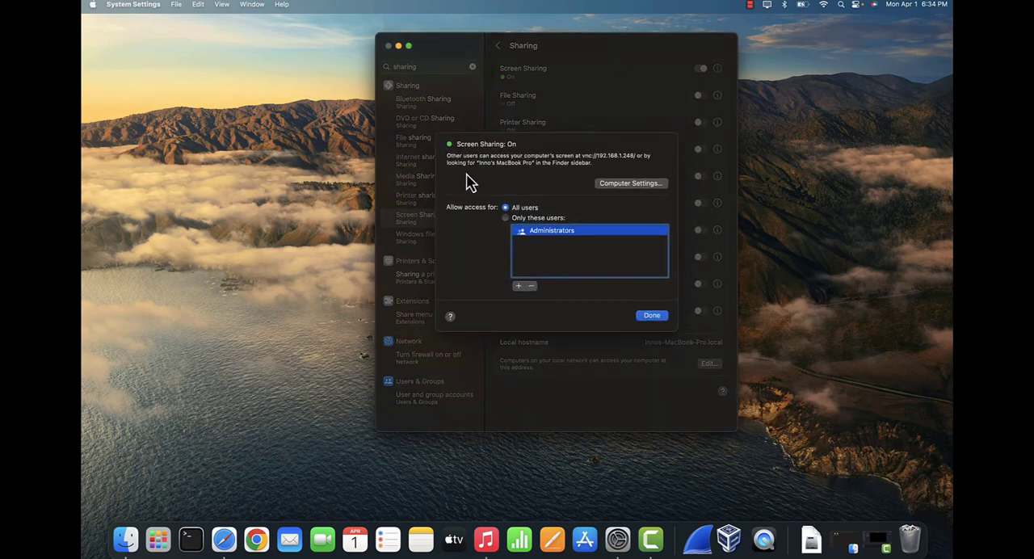
{"action": "mouse_move", "coordinate": [611, 191]}
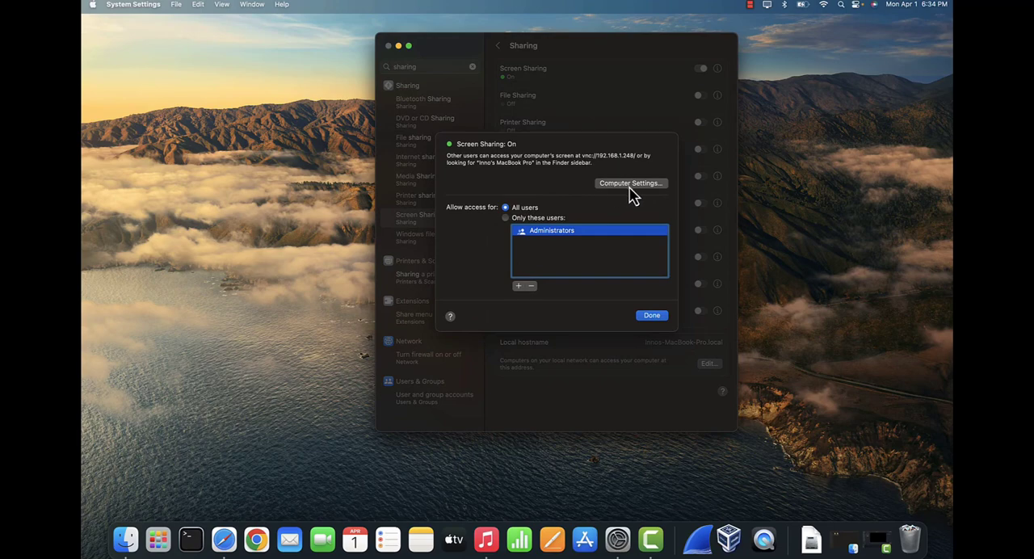
{"action": "left_click", "coordinate": [630, 183]}
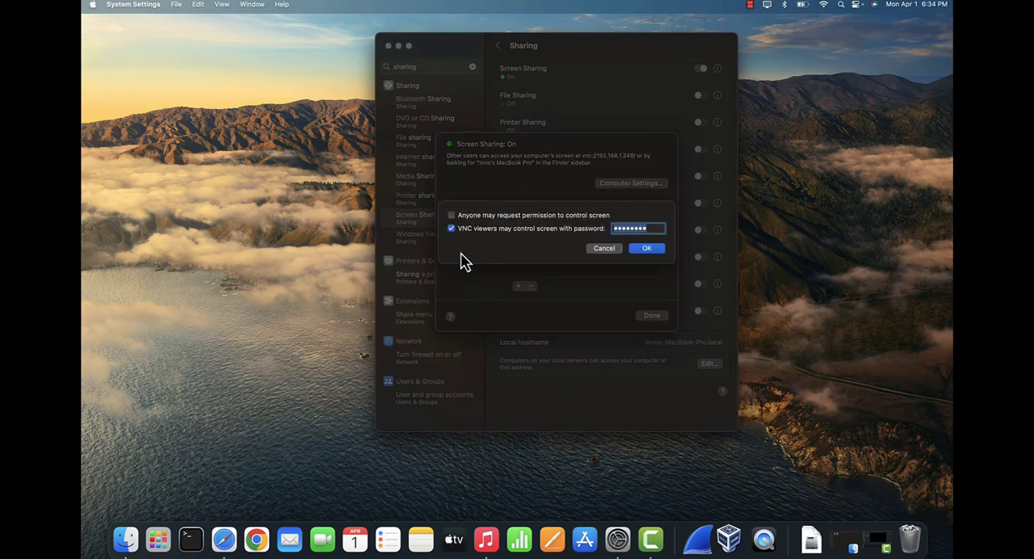
{"action": "mouse_move", "coordinate": [481, 249]}
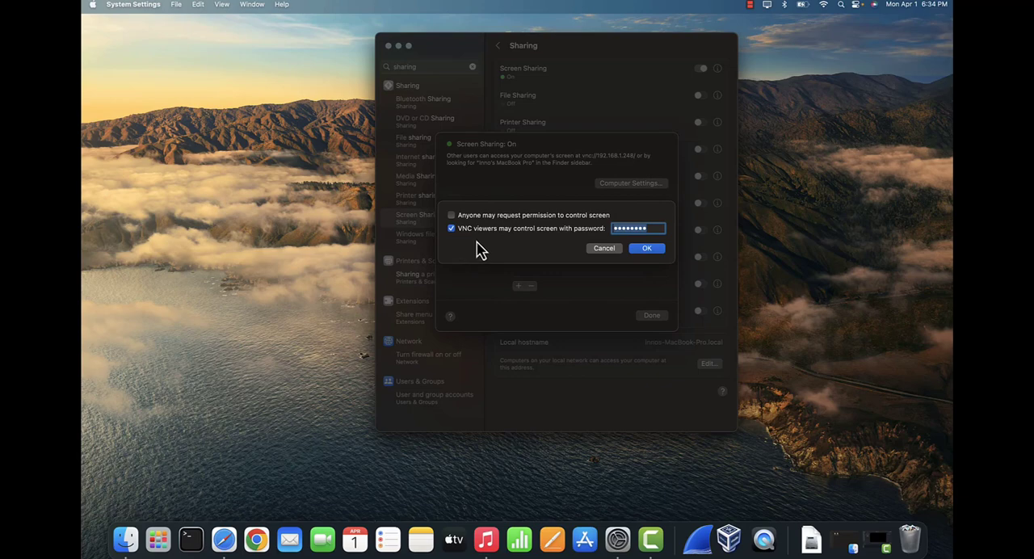
{"action": "mouse_move", "coordinate": [480, 245]}
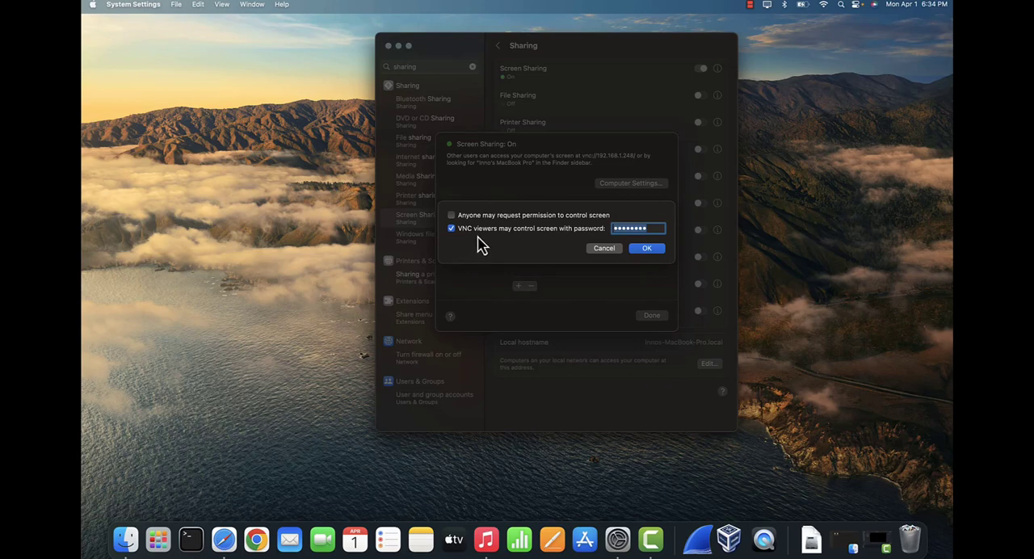
{"action": "mouse_move", "coordinate": [550, 245]}
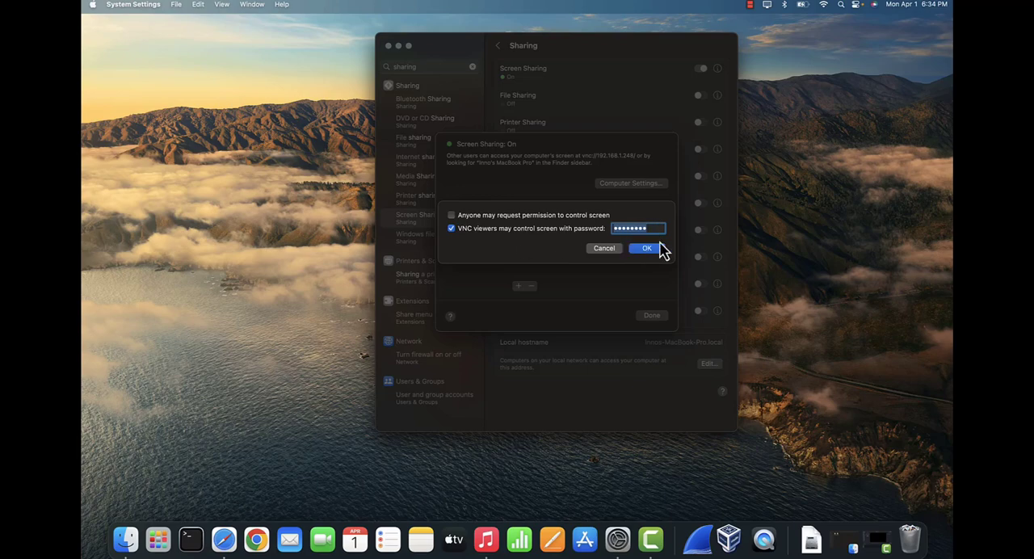
{"action": "mouse_move", "coordinate": [624, 162]}
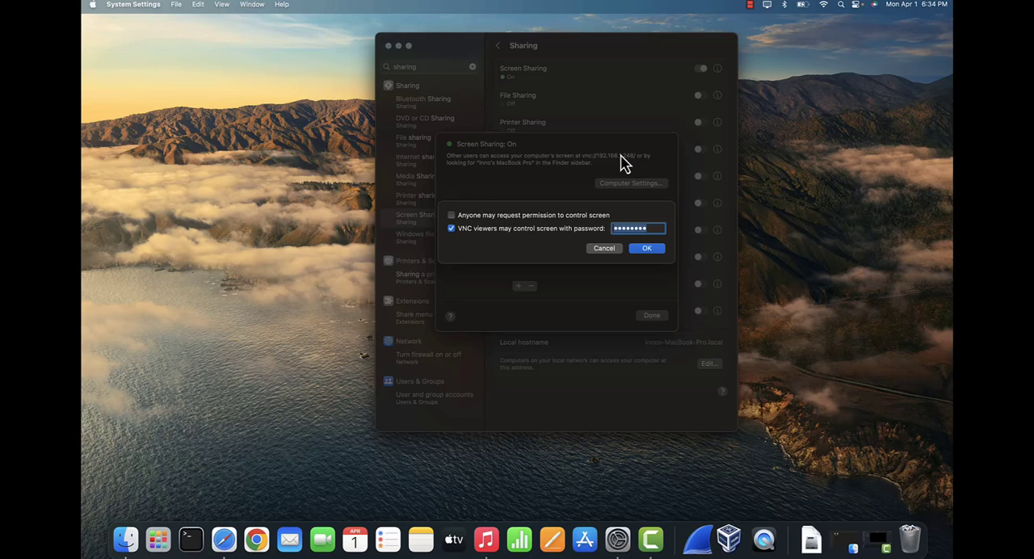
{"action": "mouse_move", "coordinate": [640, 155]}
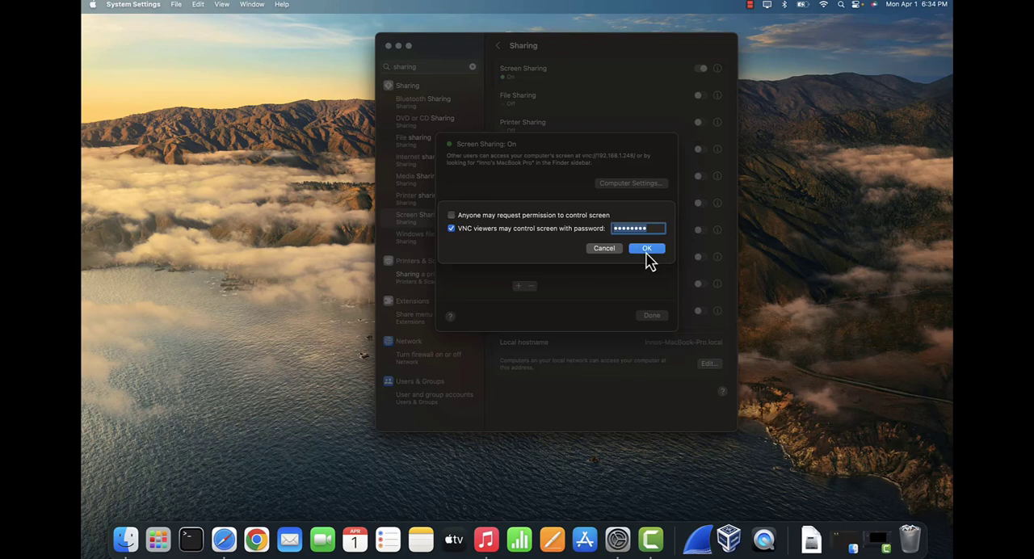
Confirm the VNC password, keep access for All users, and close the Screen Sharing details
{"action": "left_click", "coordinate": [646, 248]}
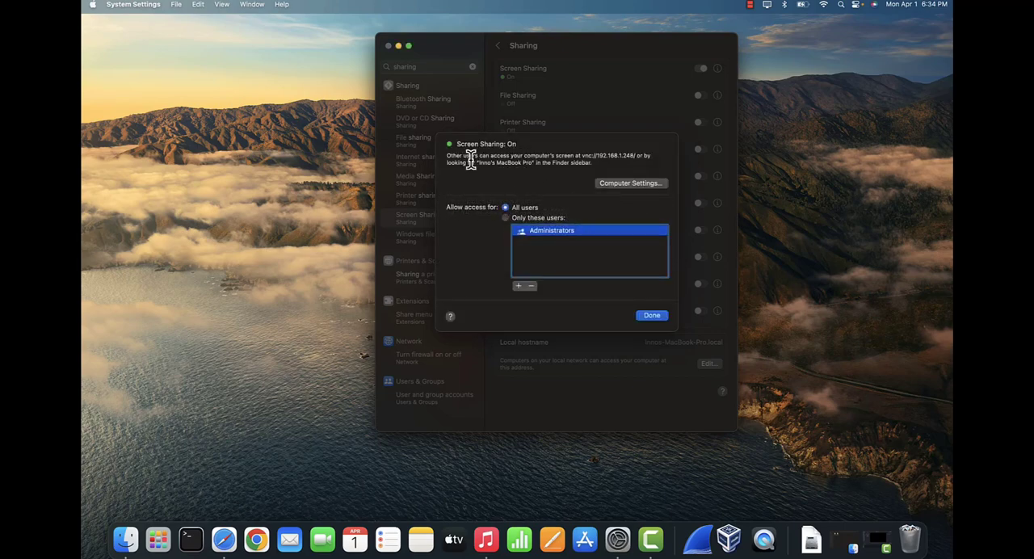
{"action": "mouse_move", "coordinate": [519, 159]}
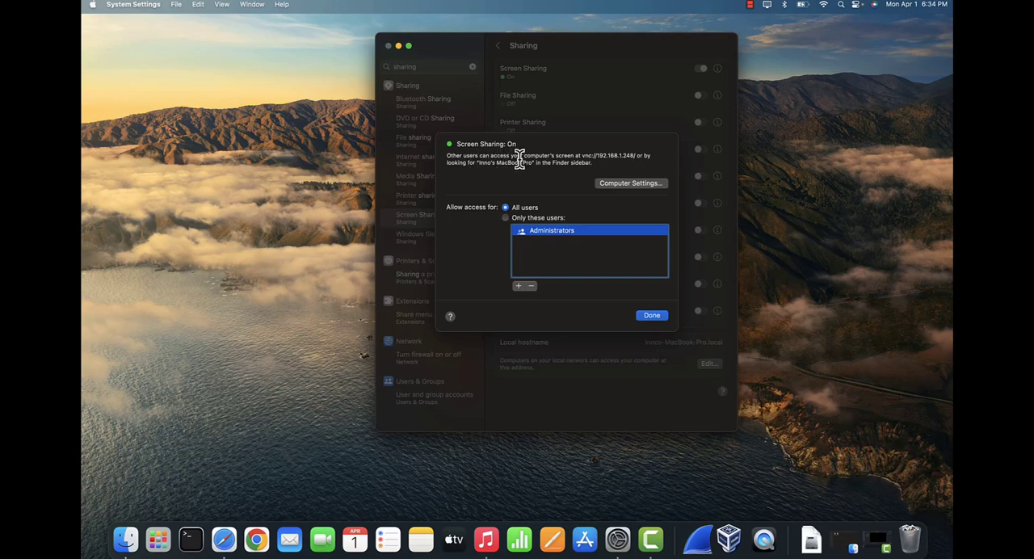
{"action": "mouse_move", "coordinate": [594, 163]}
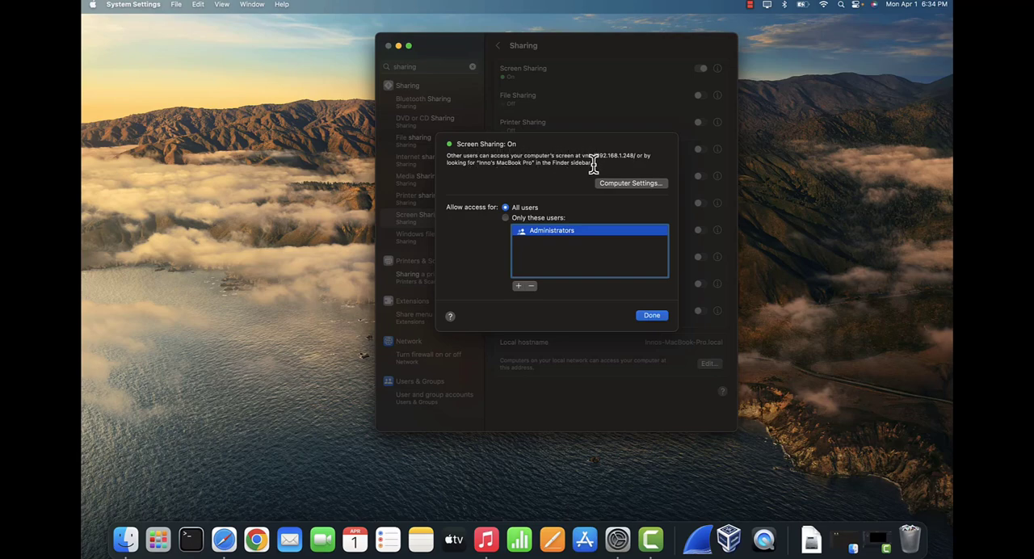
{"action": "mouse_move", "coordinate": [606, 155]}
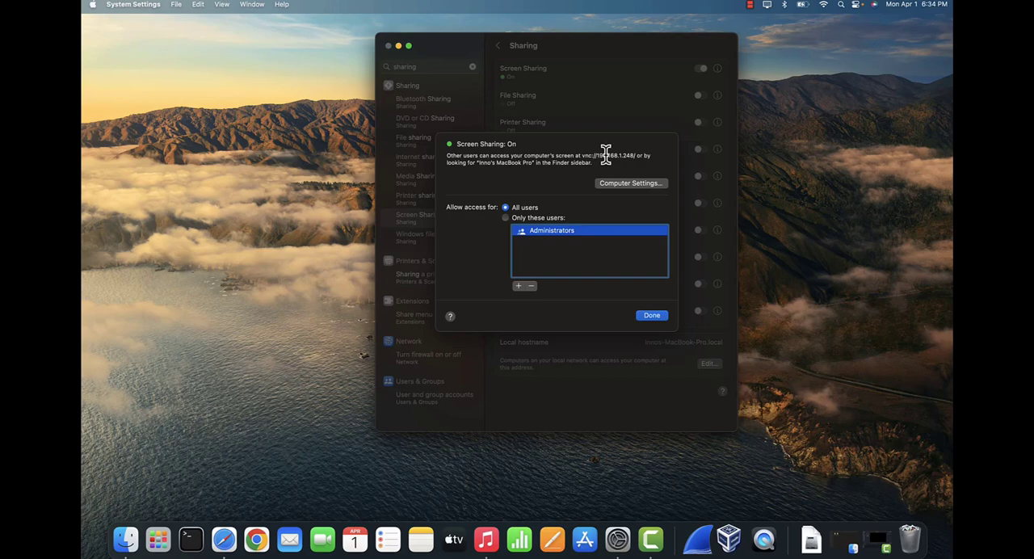
{"action": "mouse_move", "coordinate": [616, 153]}
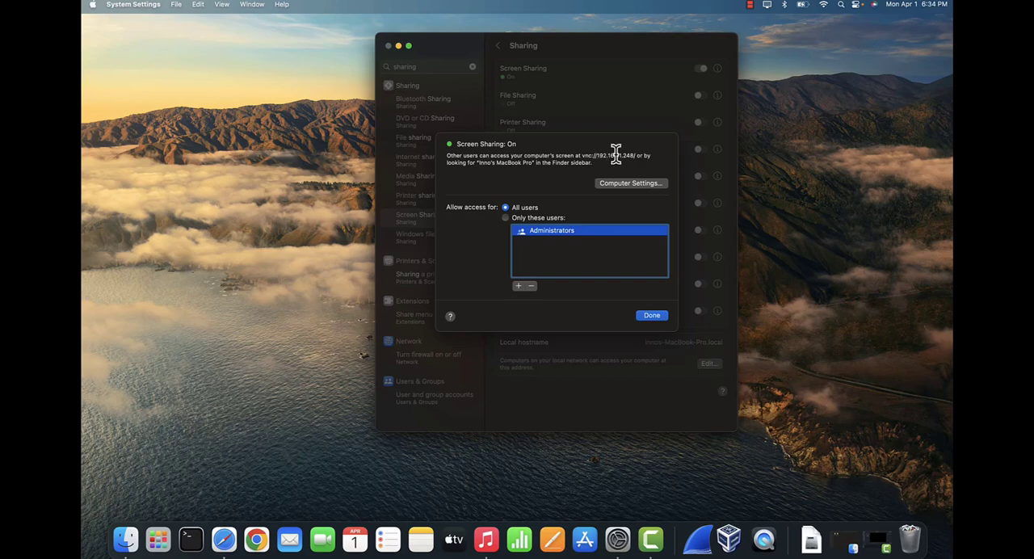
{"action": "mouse_move", "coordinate": [555, 171]}
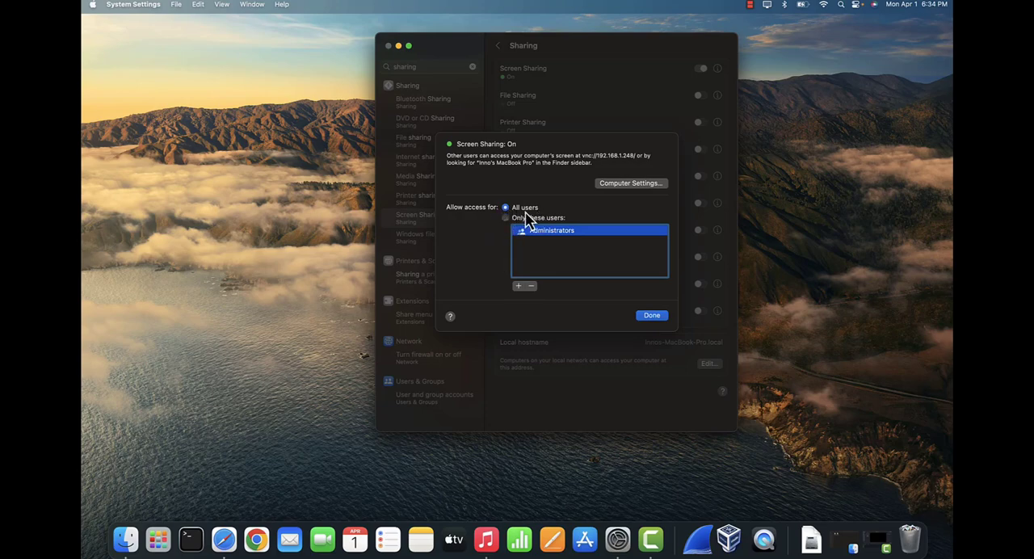
{"action": "left_click", "coordinate": [505, 217]}
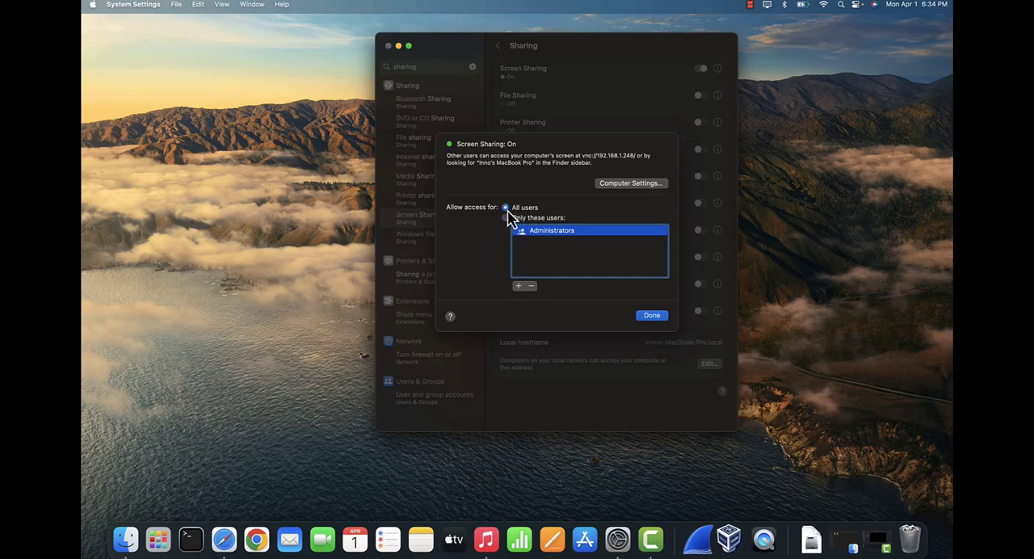
{"action": "left_click", "coordinate": [651, 315]}
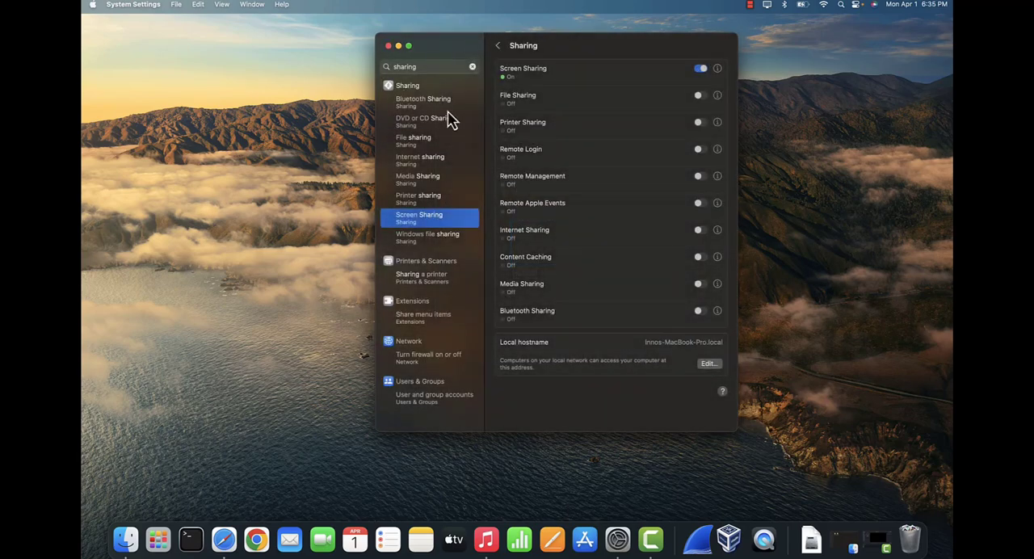
{"action": "mouse_move", "coordinate": [427, 232]}
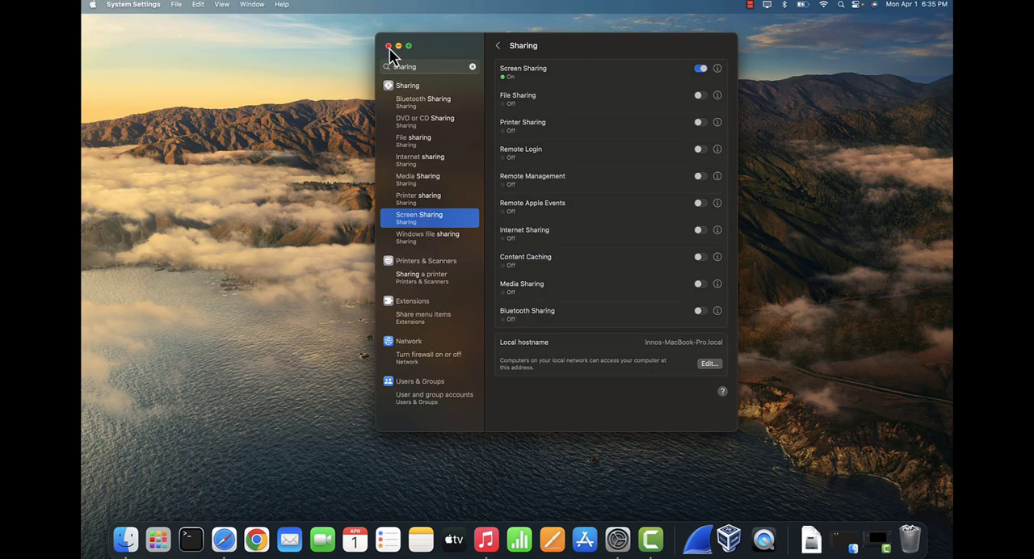
Close System Settings, check the connected Wi-Fi network's details, then bring up Chrome on Windows
{"action": "left_click", "coordinate": [382, 45]}
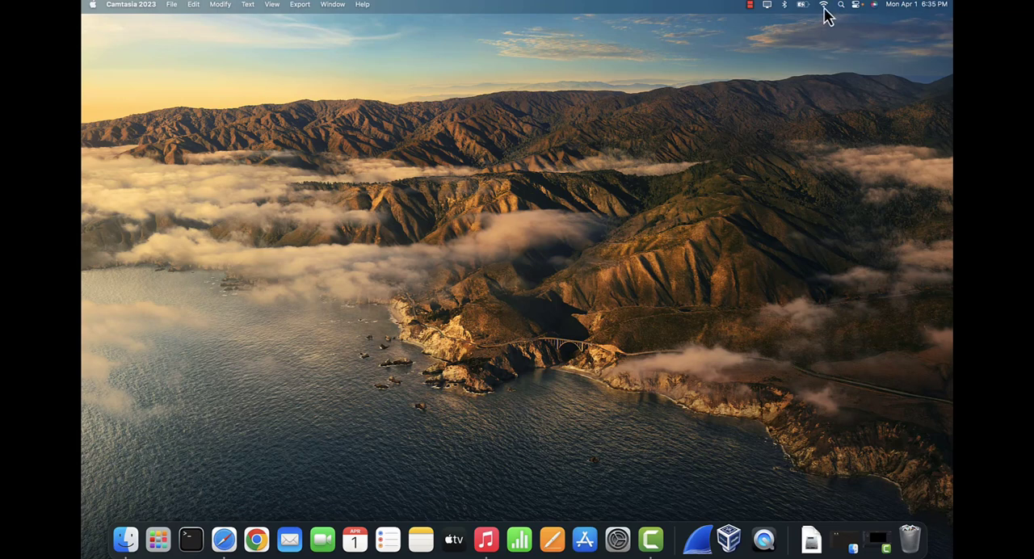
{"action": "left_click", "coordinate": [824, 6]}
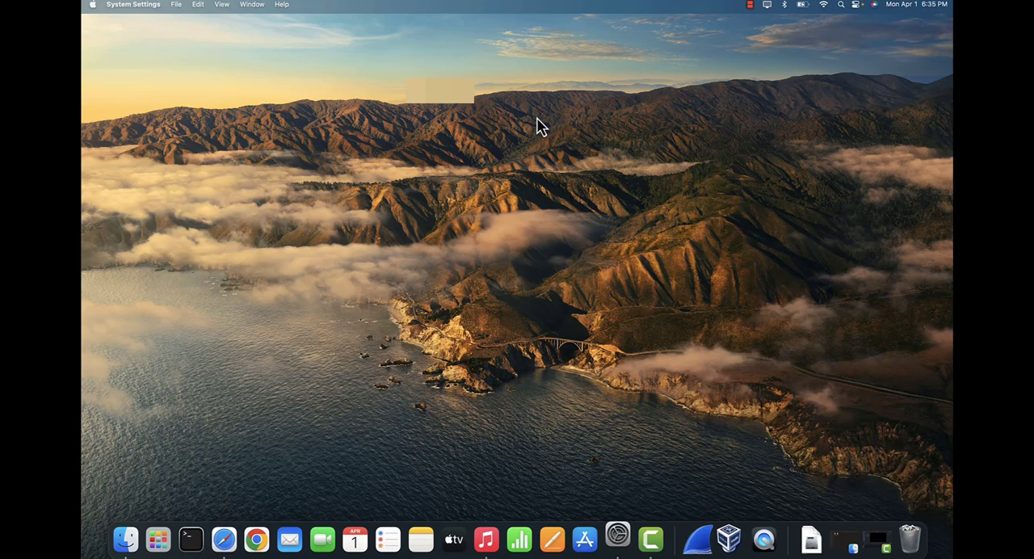
{"action": "left_click", "coordinate": [618, 535]}
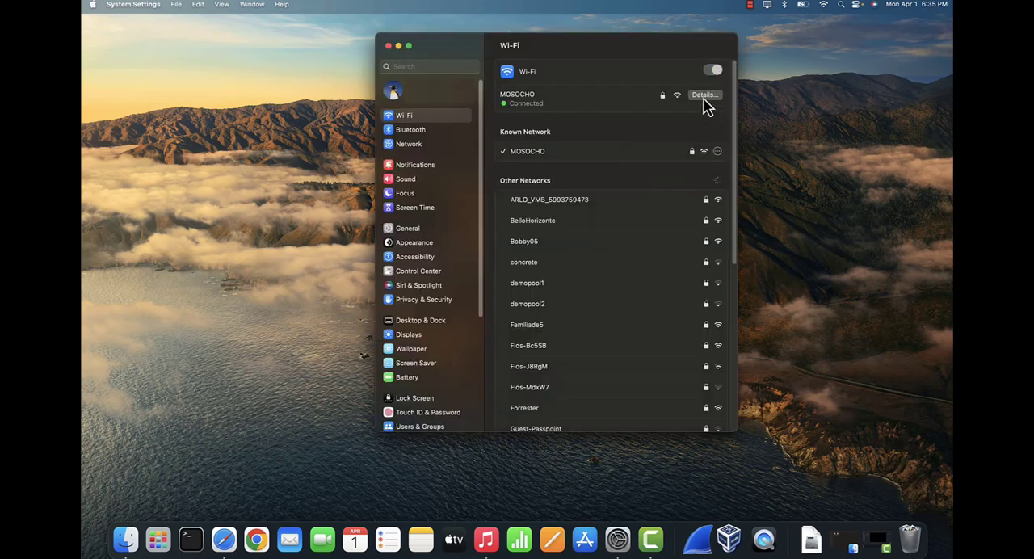
{"action": "left_click", "coordinate": [703, 95]}
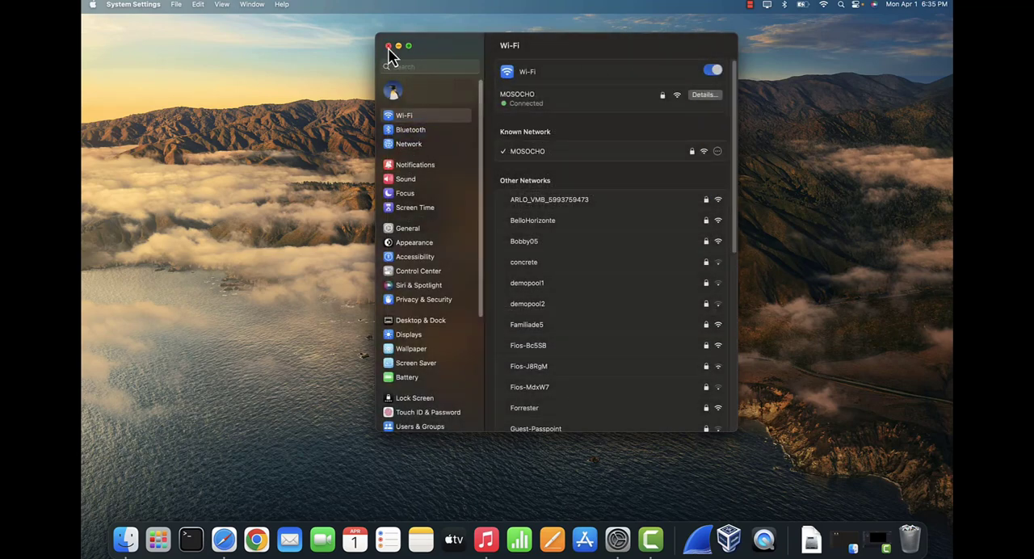
{"action": "left_click", "coordinate": [382, 46]}
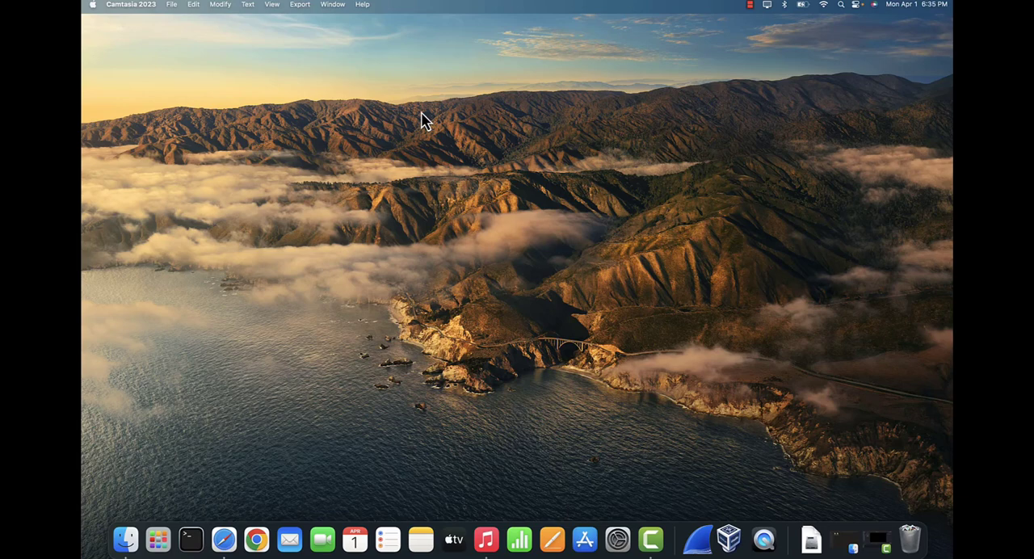
{"action": "mouse_move", "coordinate": [652, 145]}
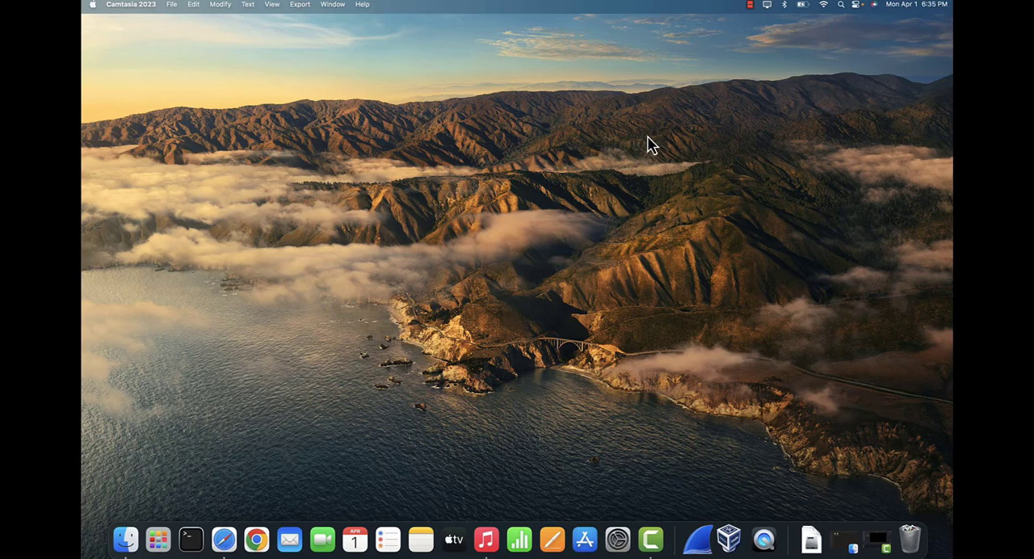
{"action": "mouse_move", "coordinate": [732, 156]}
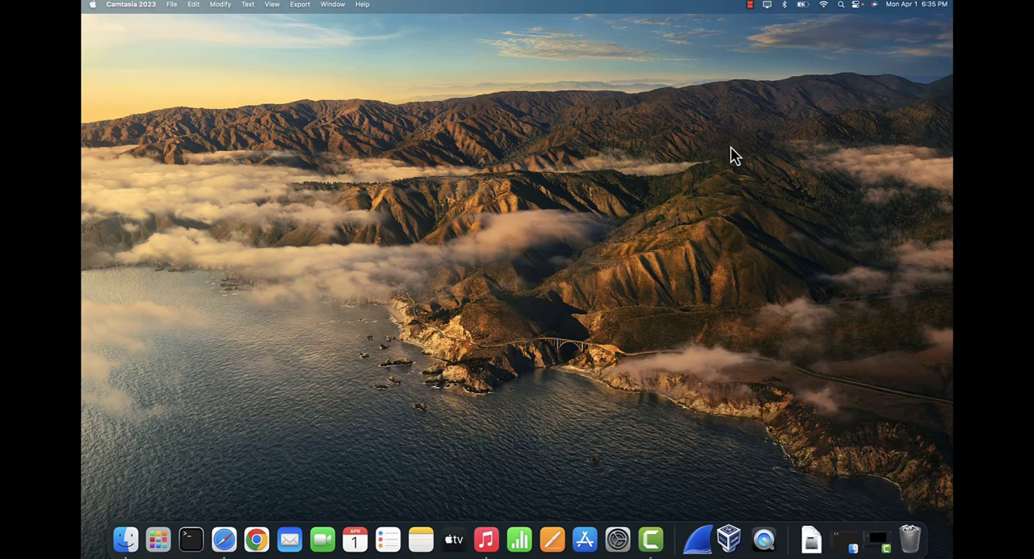
{"action": "mouse_move", "coordinate": [846, 137]}
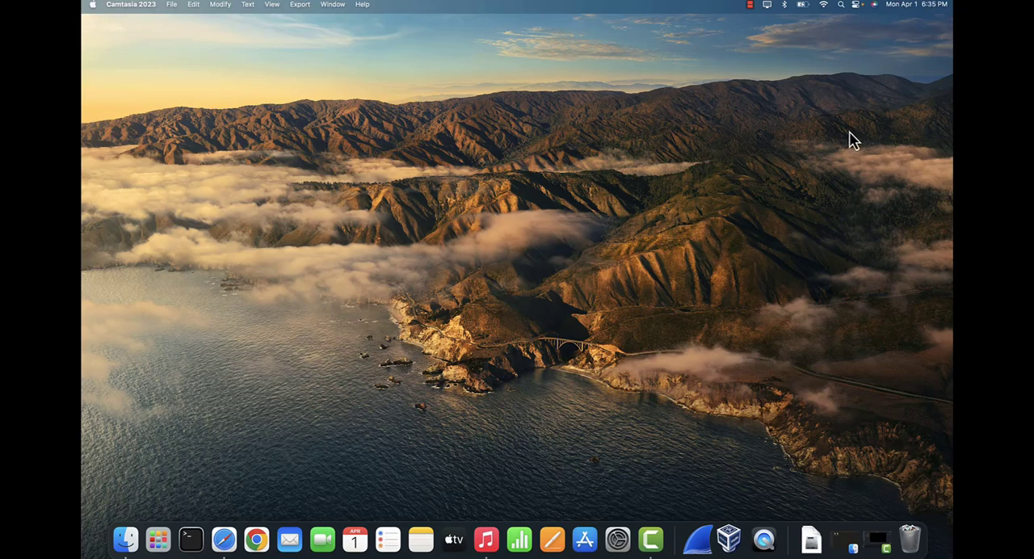
{"action": "left_click", "coordinate": [257, 536]}
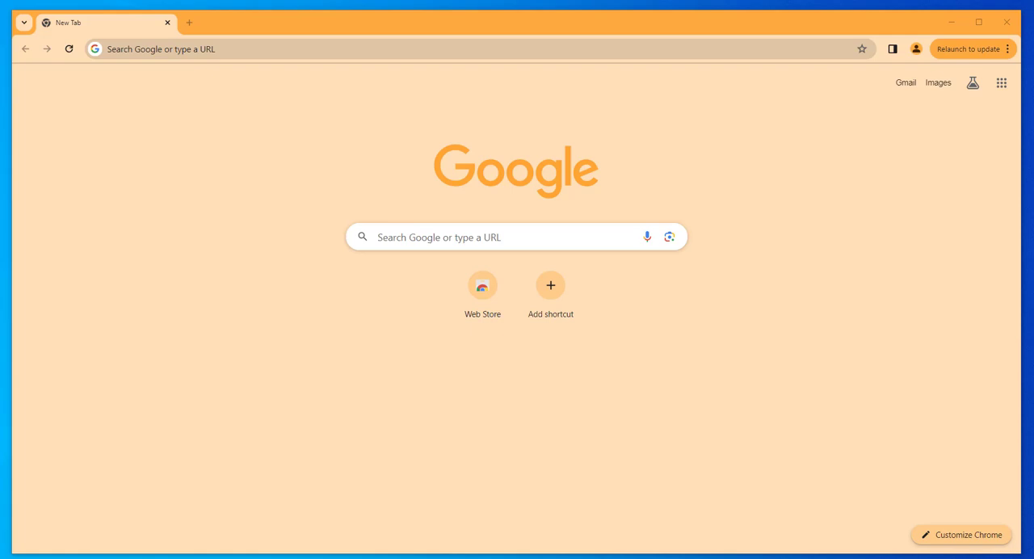
{"action": "mouse_move", "coordinate": [736, 213]}
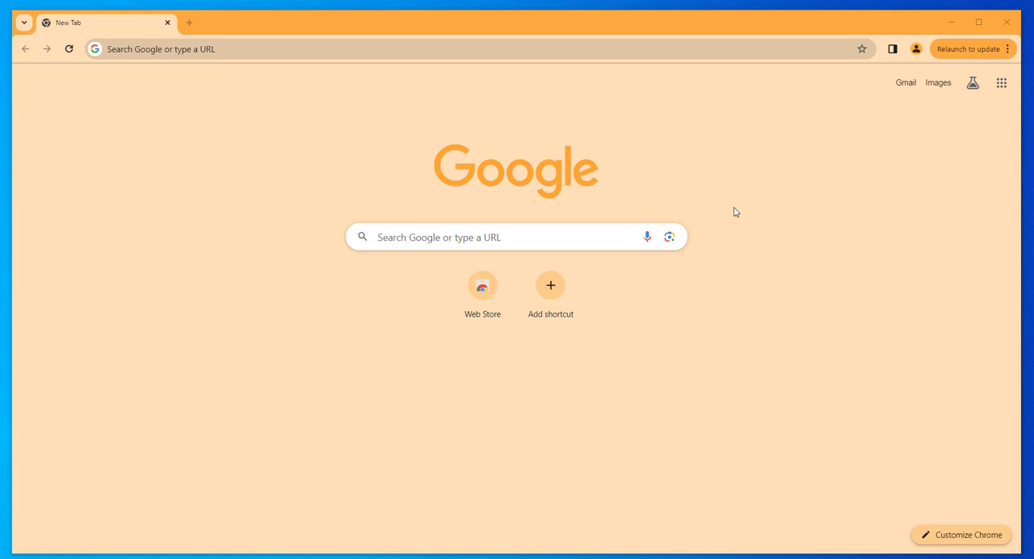
Google 'tightvnc download' and bring up link options on the Download TightVNC result
{"action": "left_click", "coordinate": [509, 237]}
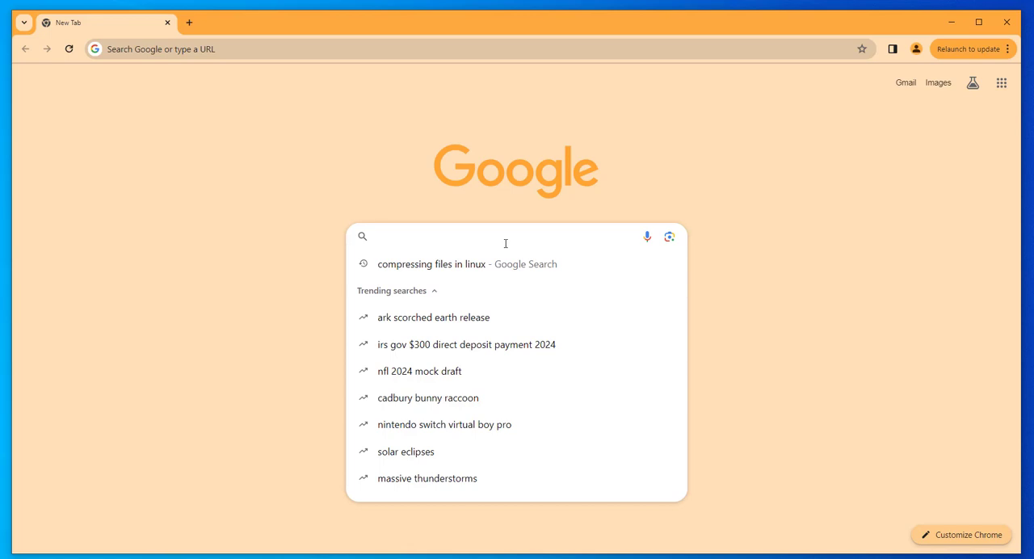
{"action": "type", "text": "tightvnc"}
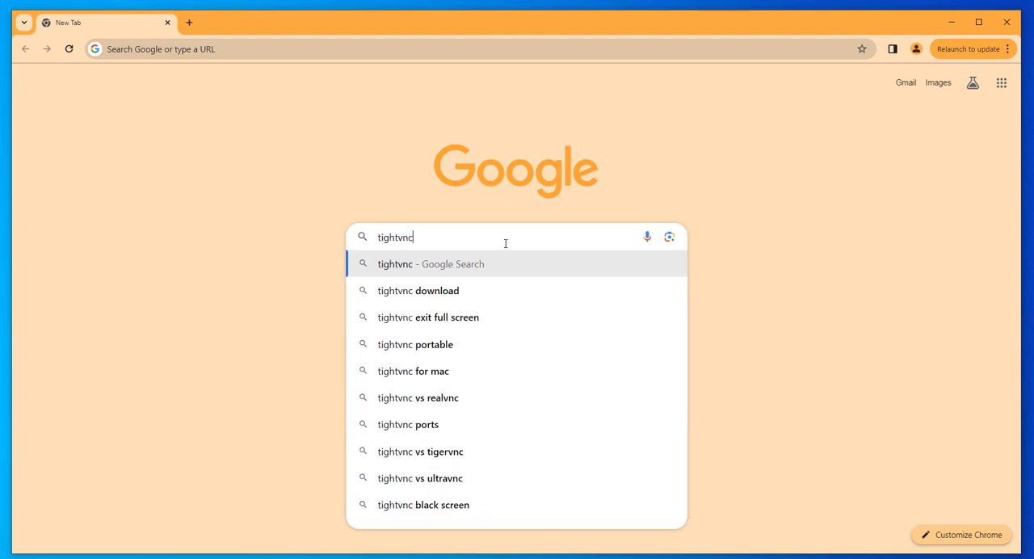
{"action": "type", "text": "download"}
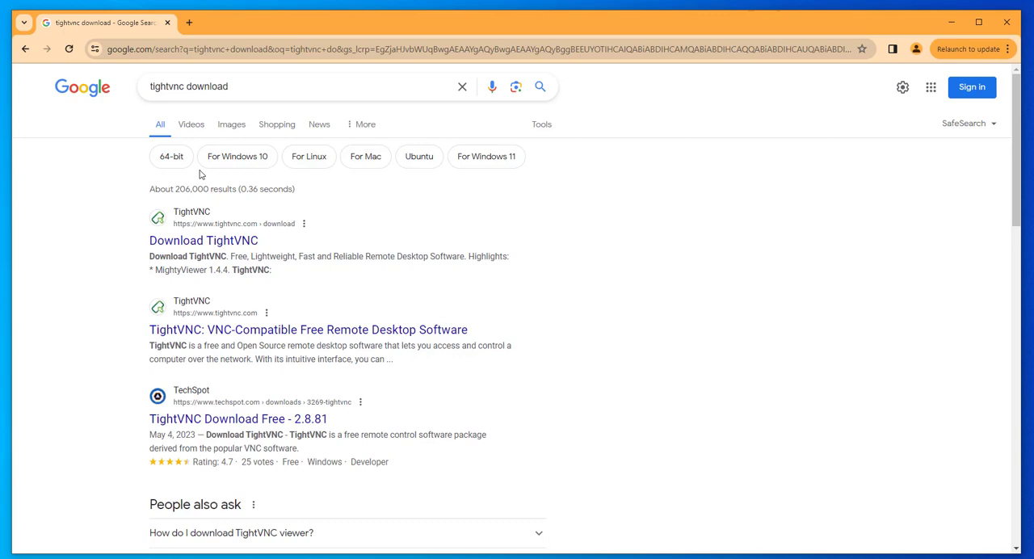
{"action": "right_click", "coordinate": [203, 239]}
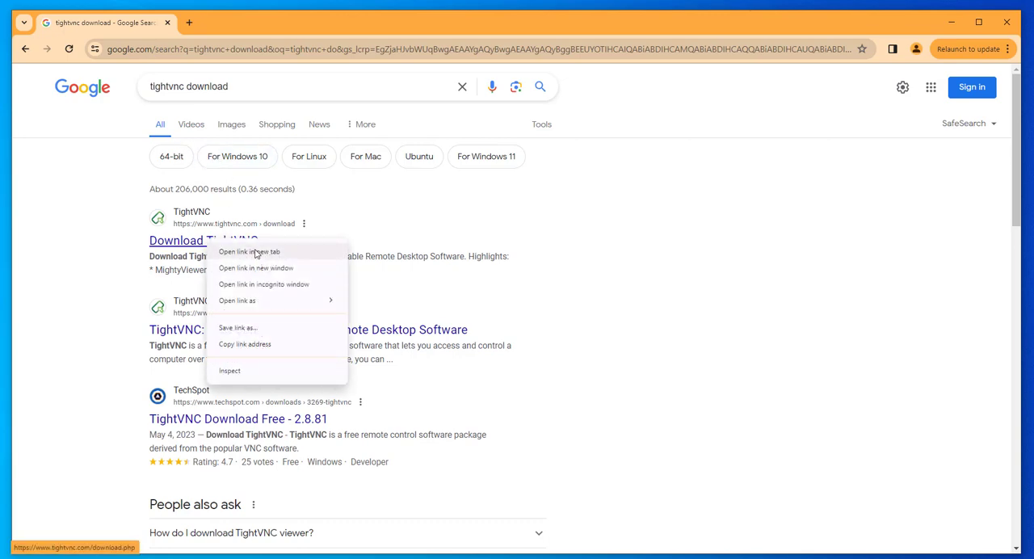
Open the TightVNC download page in a new tab and download the Windows 64-bit installer
{"action": "left_click", "coordinate": [249, 251]}
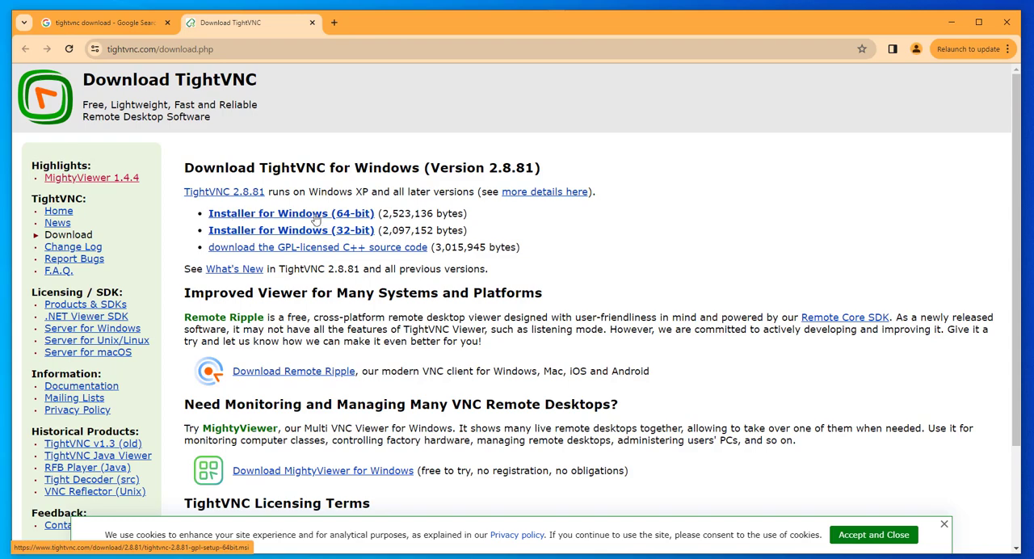
{"action": "mouse_move", "coordinate": [327, 241]}
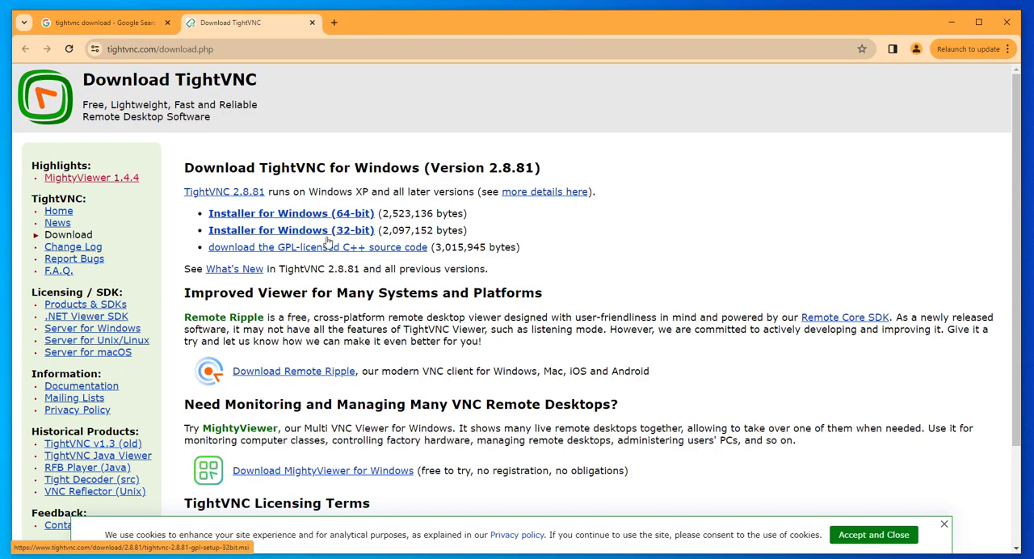
{"action": "mouse_move", "coordinate": [292, 217]}
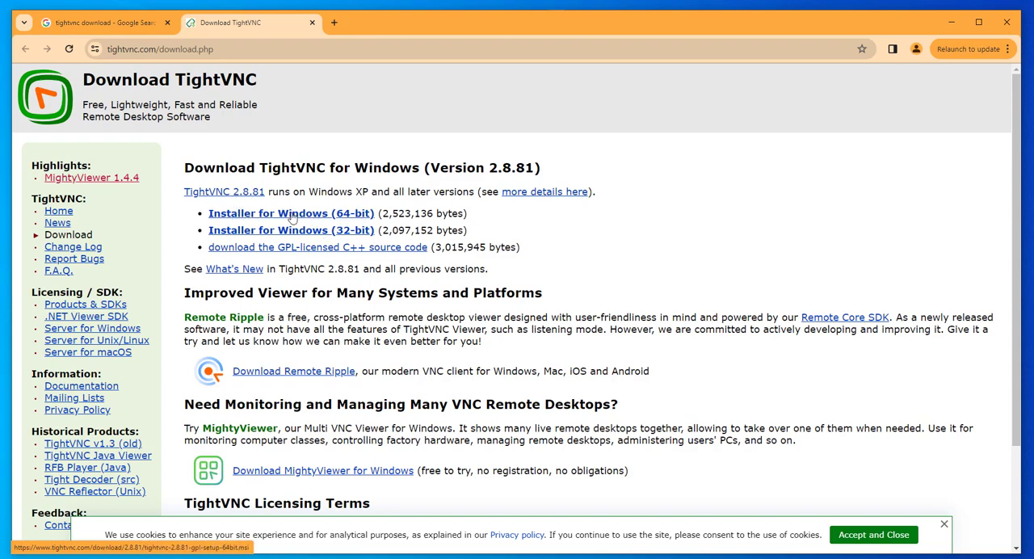
{"action": "left_click", "coordinate": [291, 213]}
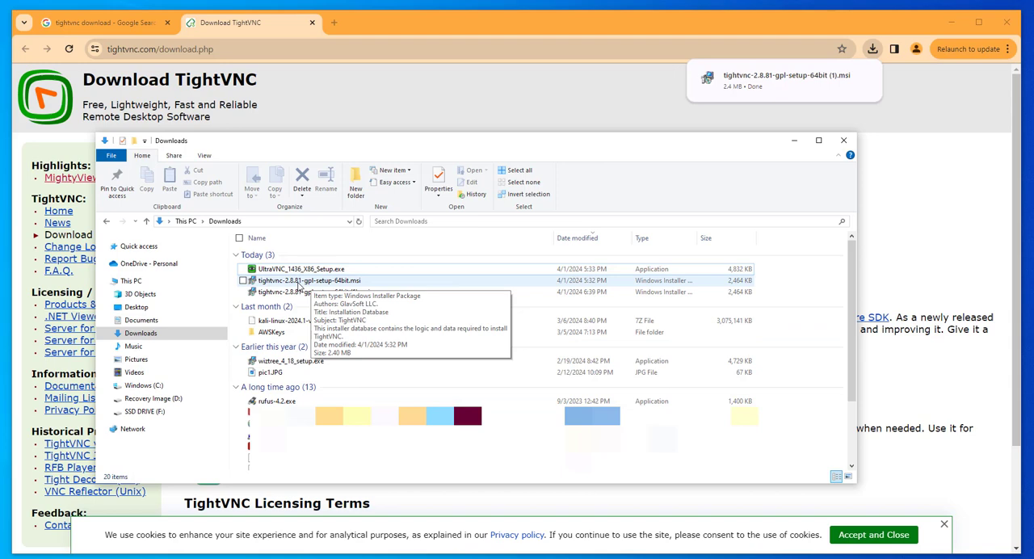
Run tightvnc-2.8.81-gpl-setup-64bit.msi, cancel setup at Change/Repair/Remove, and close the Downloads folder
{"action": "left_click", "coordinate": [309, 280]}
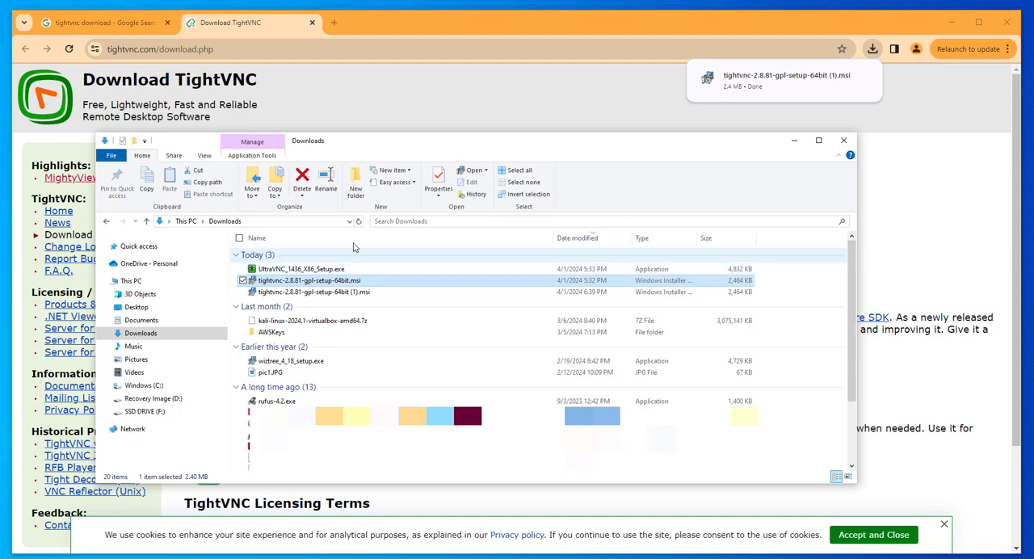
{"action": "mouse_move", "coordinate": [473, 220]}
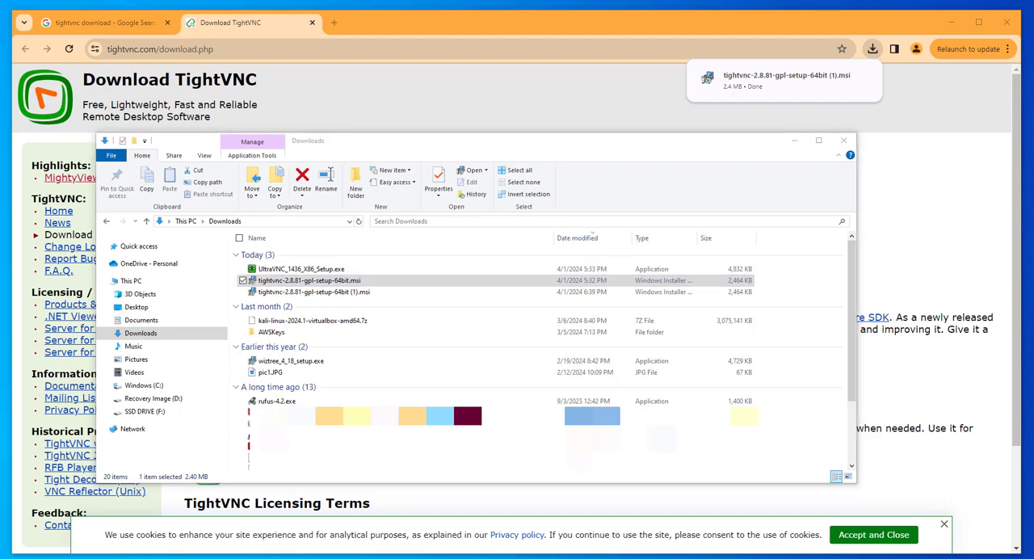
{"action": "double_click", "coordinate": [292, 280]}
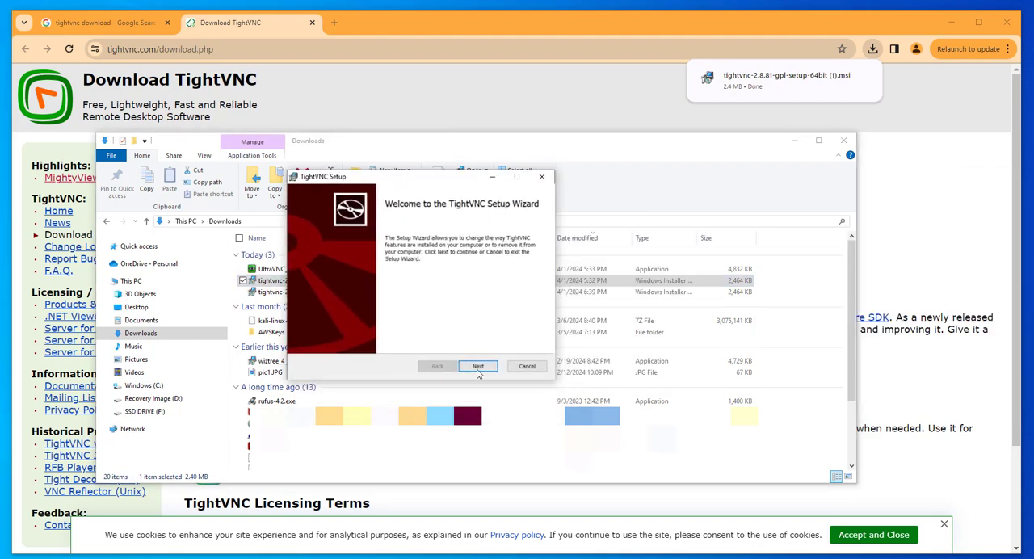
{"action": "left_click", "coordinate": [477, 366]}
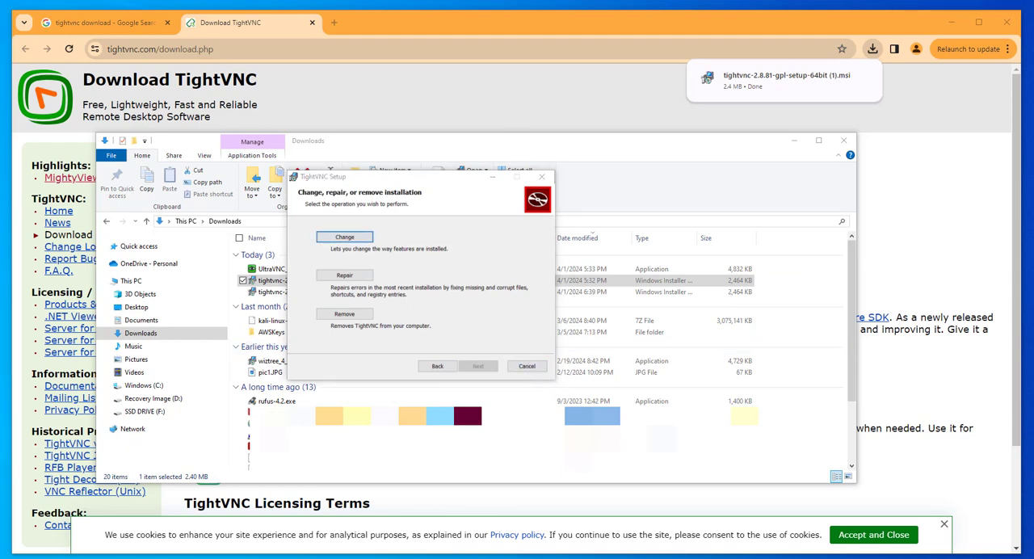
{"action": "left_click", "coordinate": [527, 365]}
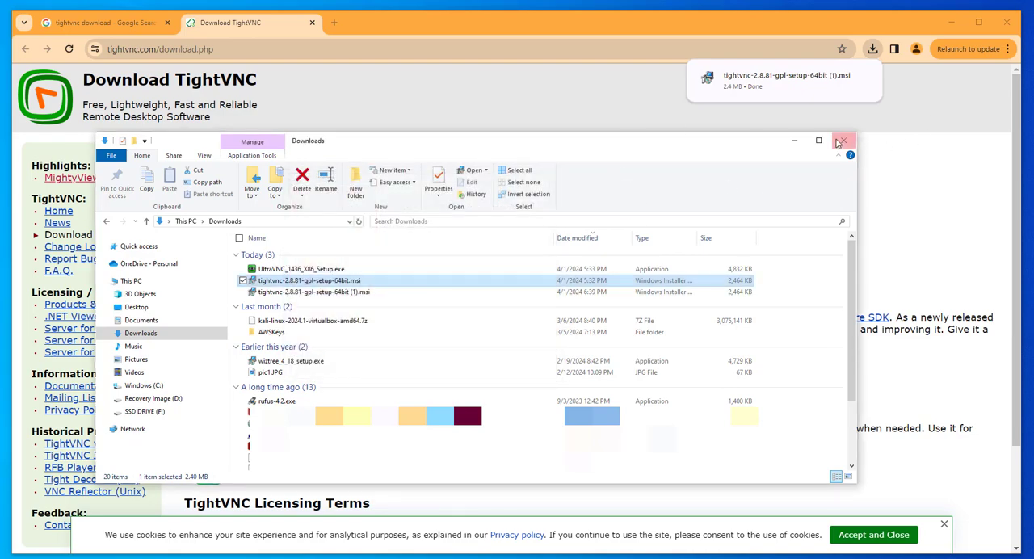
{"action": "left_click", "coordinate": [841, 140]}
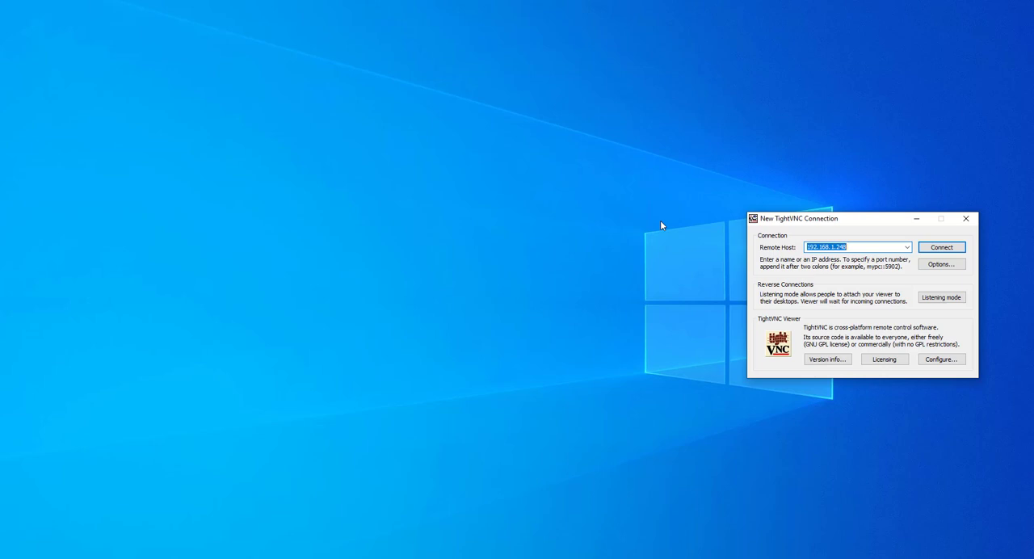
Centre the New TightVNC Connection dialog and connect to remote host 192.168.1.248
{"action": "left_click_drag", "start_coordinate": [799, 218], "coordinate": [486, 182]}
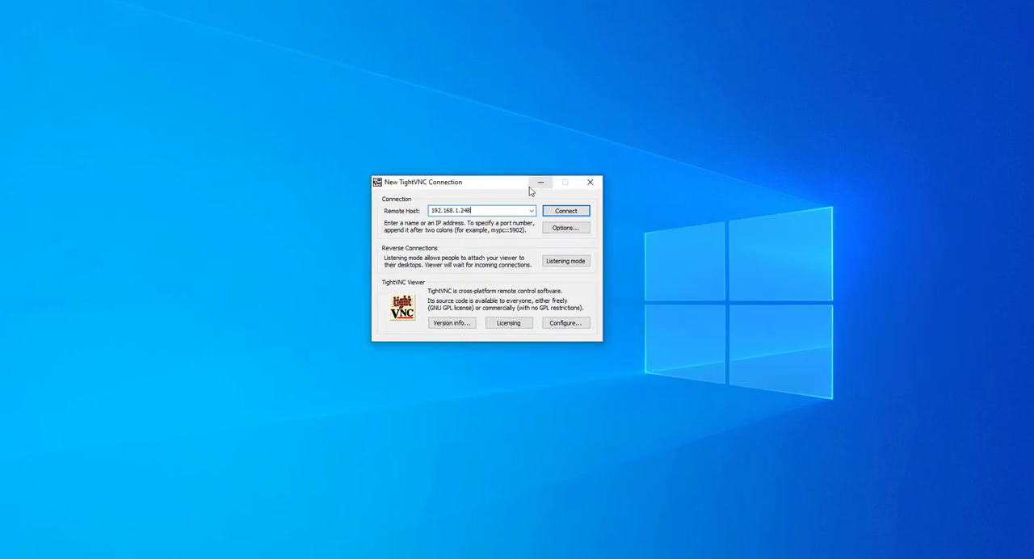
{"action": "mouse_move", "coordinate": [491, 155]}
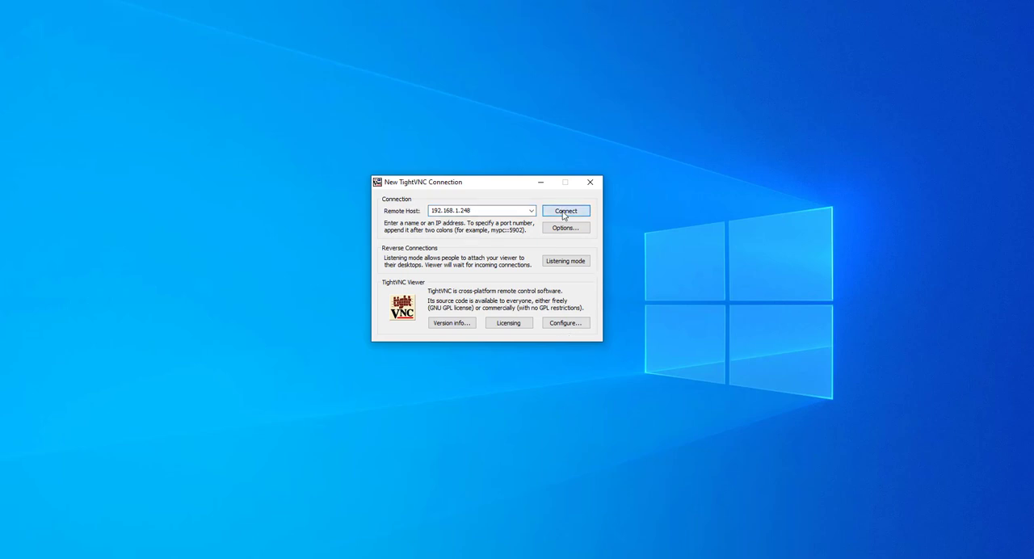
{"action": "left_click", "coordinate": [566, 210]}
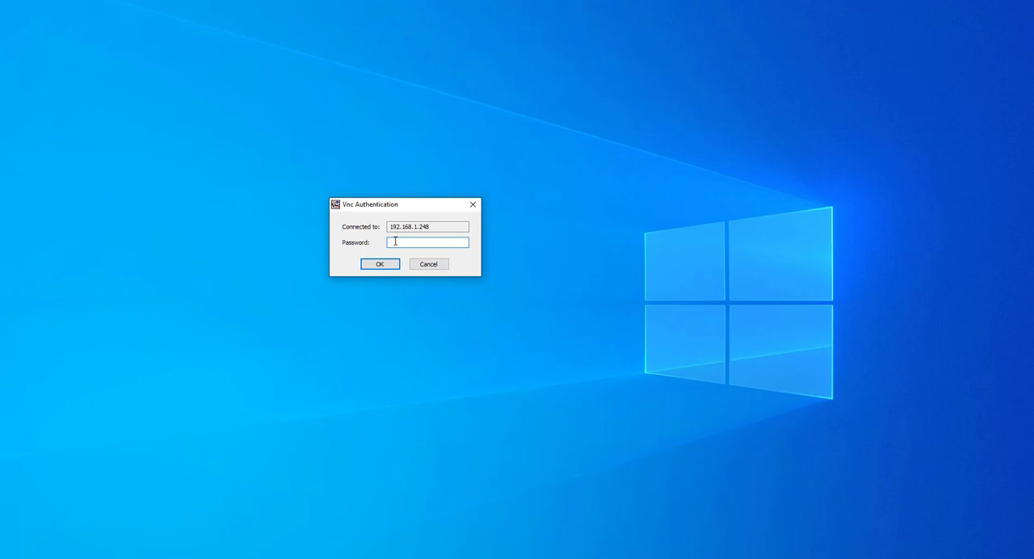
{"action": "mouse_move", "coordinate": [399, 241]}
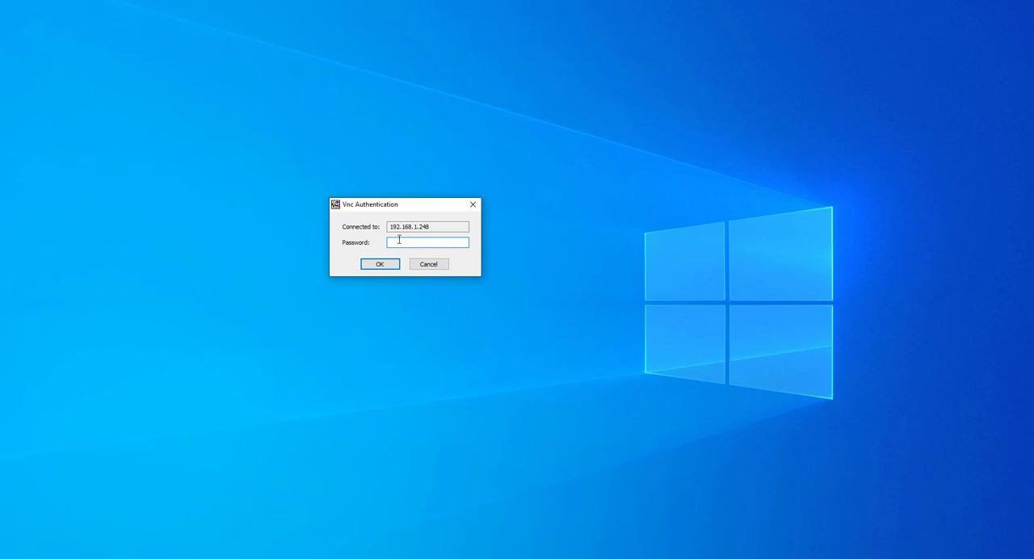
Enter the Mac's VNC password in the Vnc Authentication dialog and submit it
{"action": "type", "text": "***"}
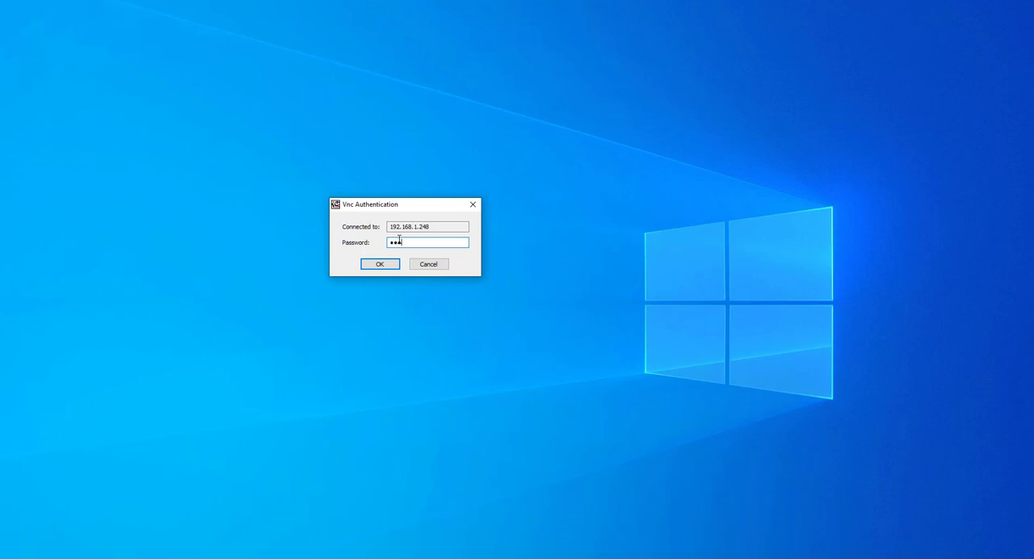
{"action": "left_click", "coordinate": [381, 264]}
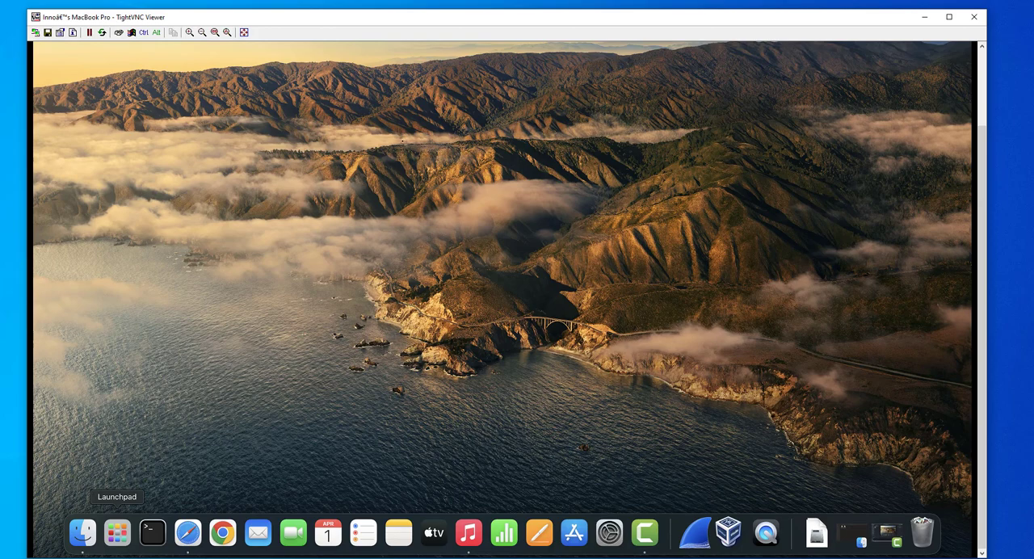
Open Launchpad on the remote Mac, then view and dismiss TightVNC's Connection Options
{"action": "left_click", "coordinate": [117, 533]}
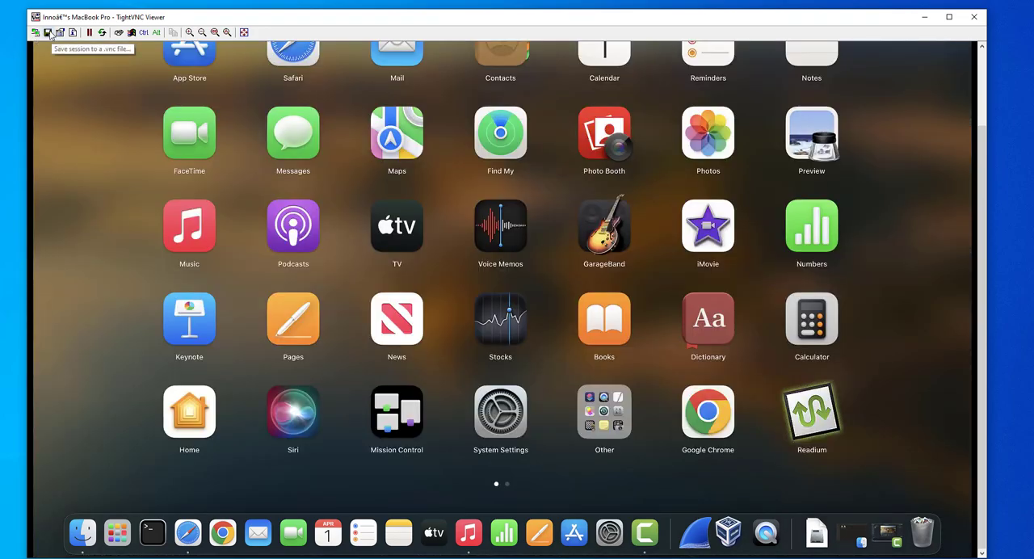
{"action": "left_click", "coordinate": [105, 33]}
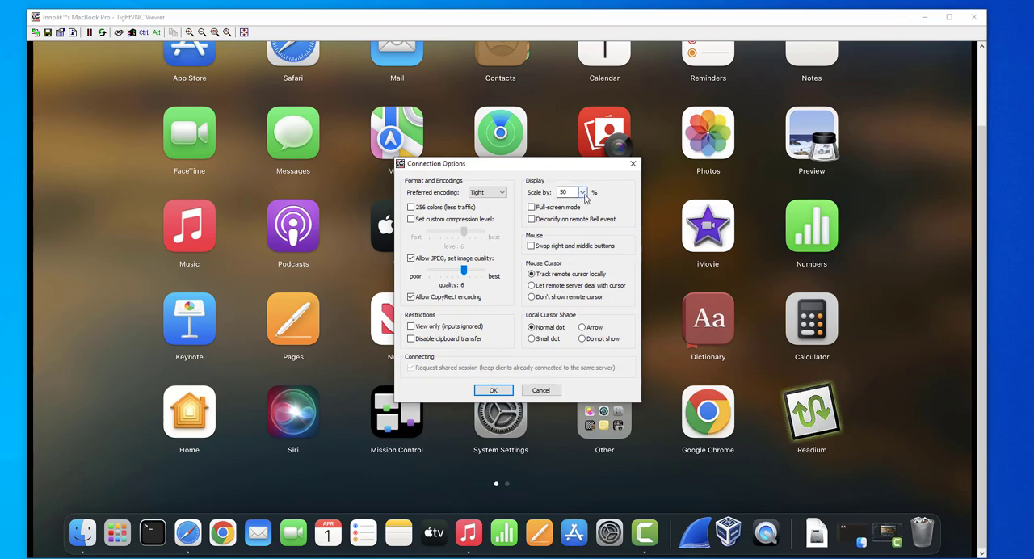
{"action": "left_click", "coordinate": [493, 390]}
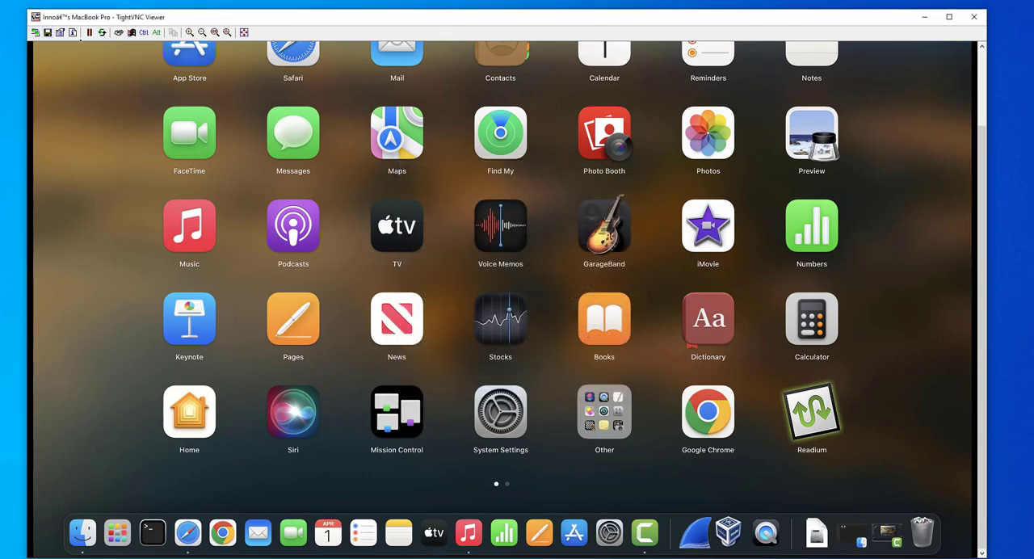
{"action": "mouse_move", "coordinate": [72, 34]}
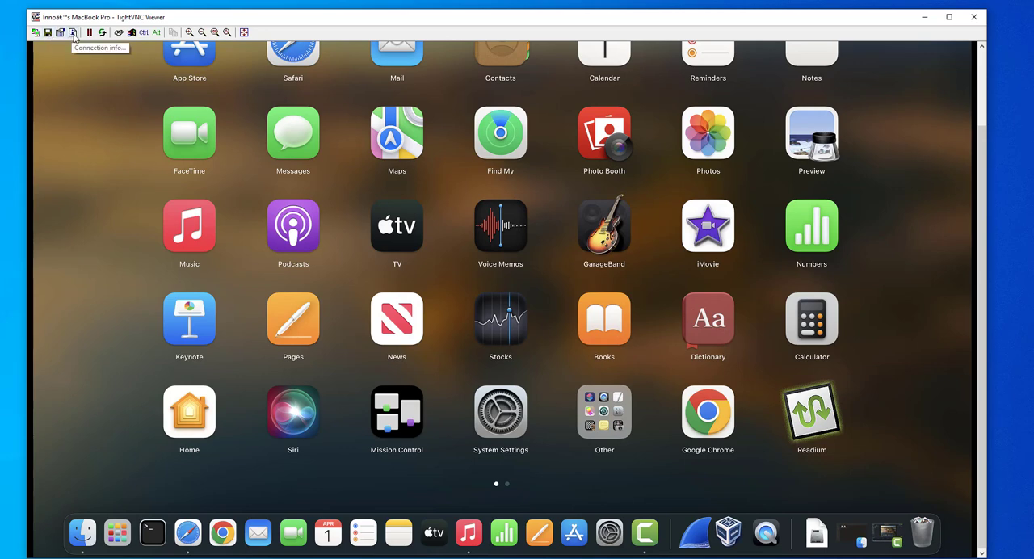
{"action": "left_click", "coordinate": [75, 33]}
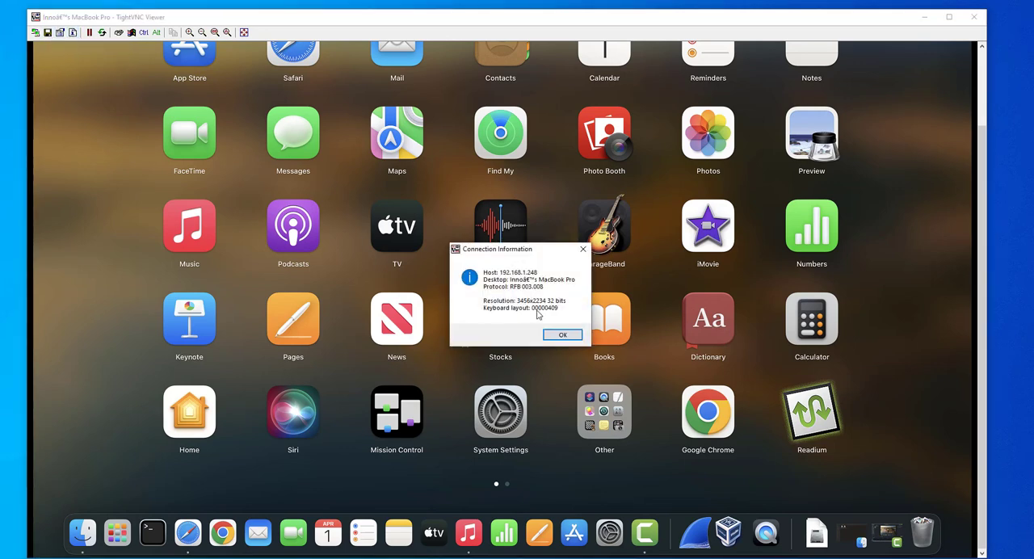
{"action": "mouse_move", "coordinate": [499, 309]}
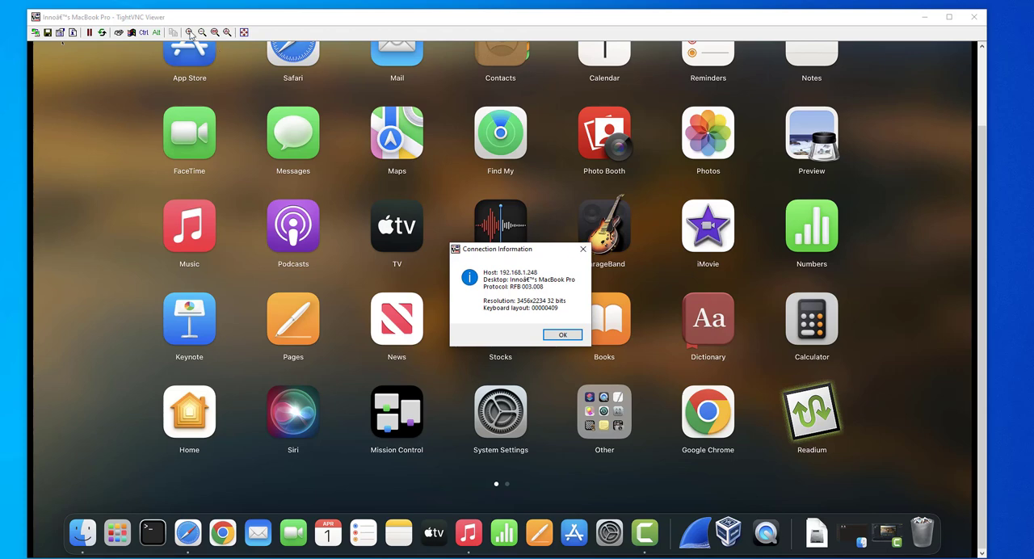
{"action": "left_click", "coordinate": [562, 334]}
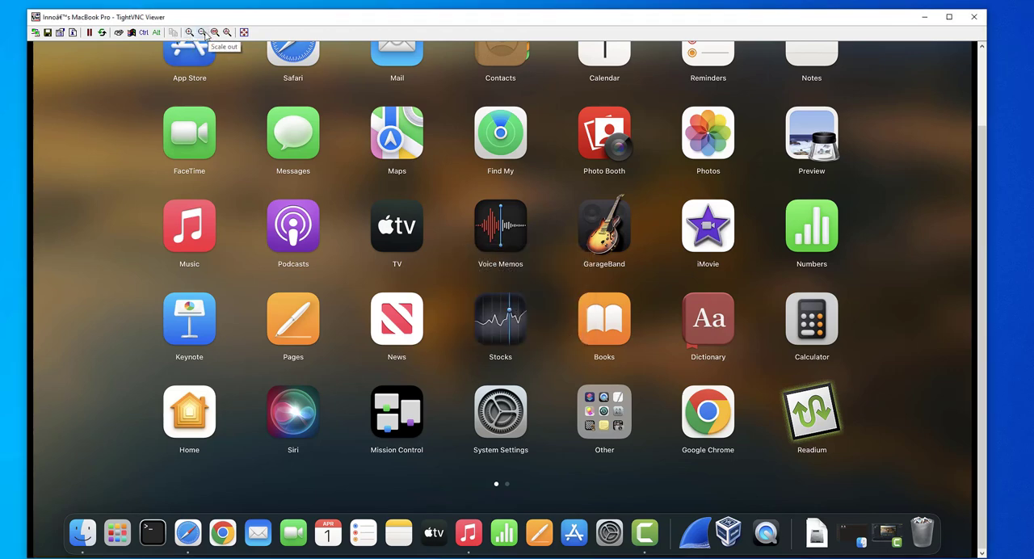
{"action": "mouse_move", "coordinate": [545, 282]}
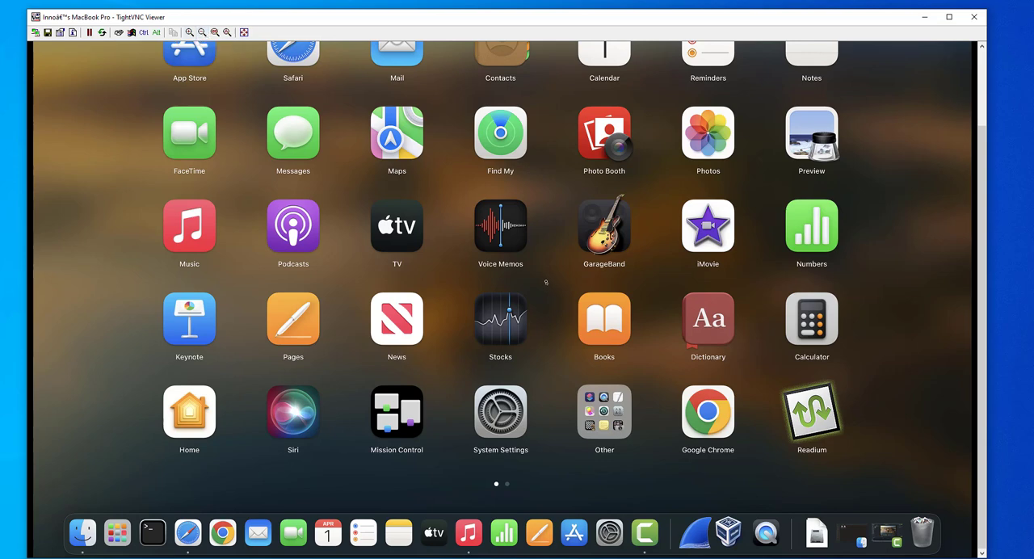
{"action": "mouse_move", "coordinate": [397, 254]}
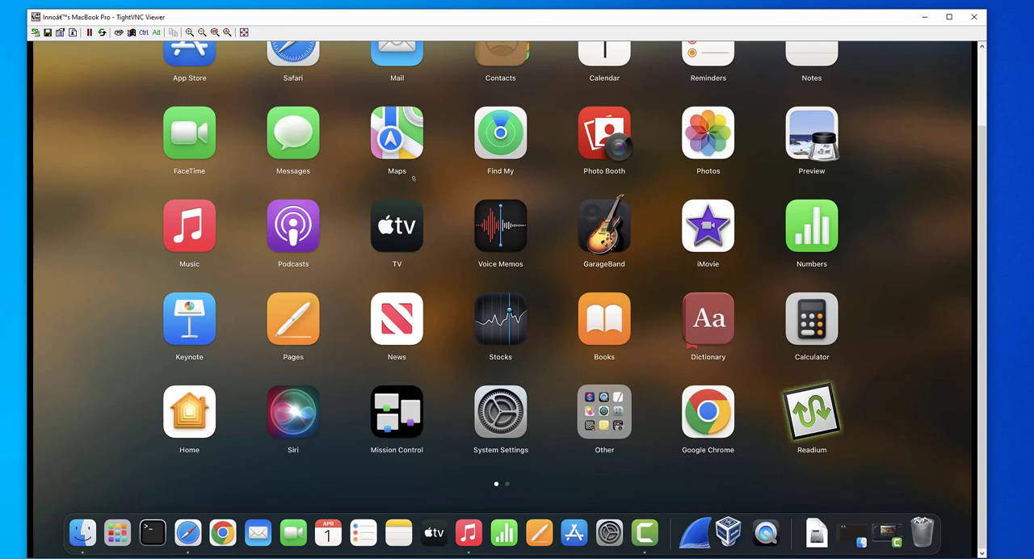
{"action": "mouse_move", "coordinate": [343, 328]}
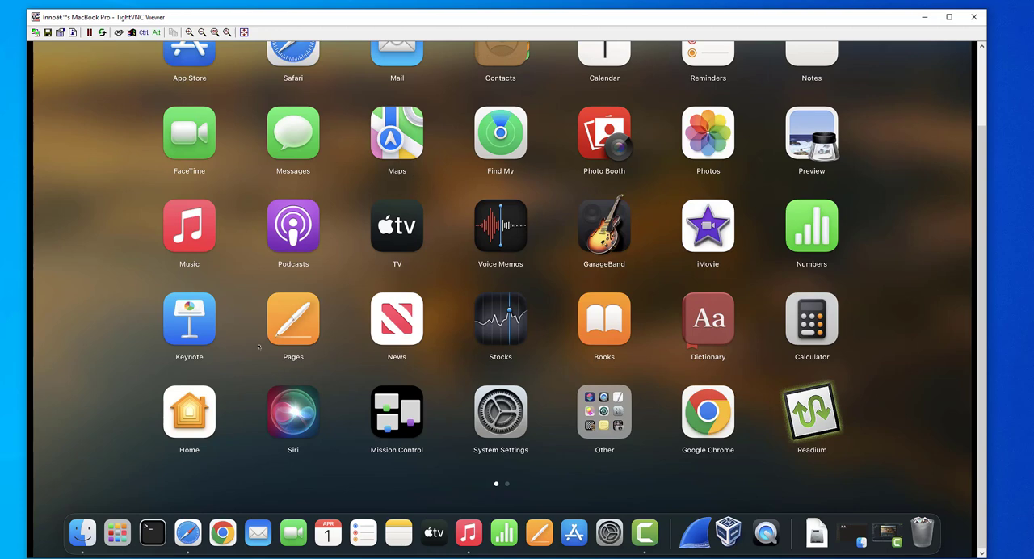
{"action": "mouse_move", "coordinate": [466, 358]}
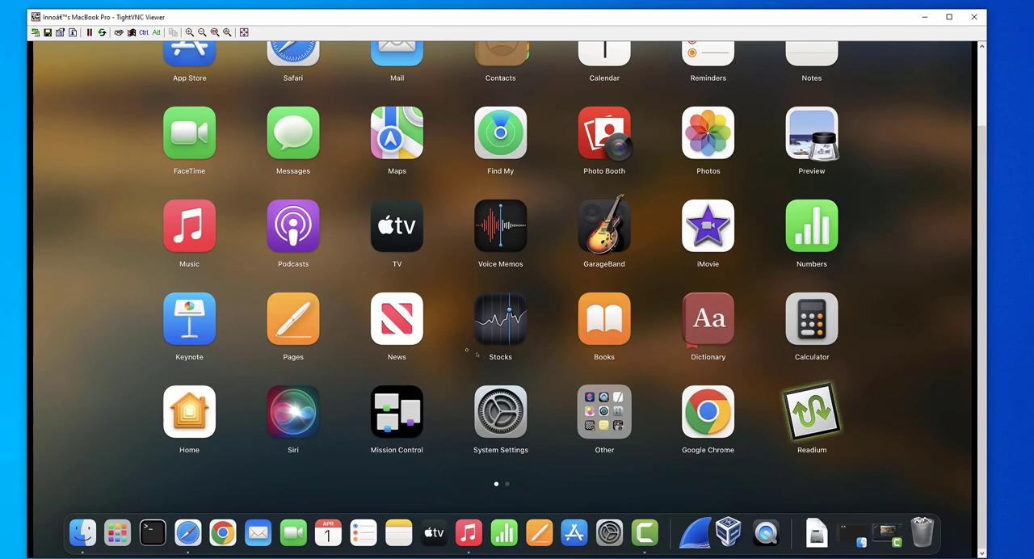